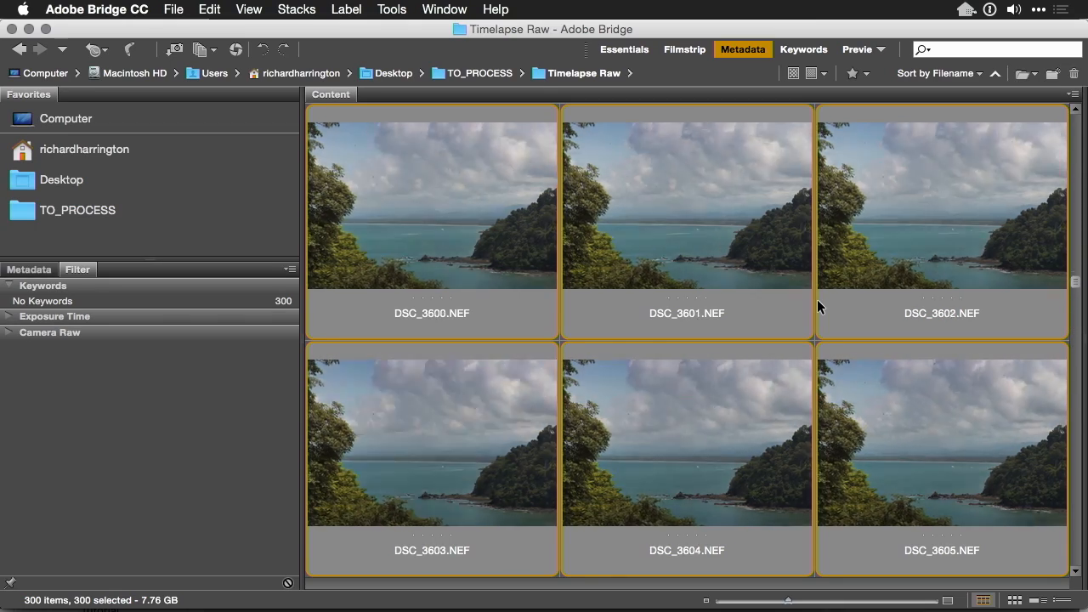
- Scroll through the 300 raw time-lapse frames in Bridge before switching to After Effects
scroll("up", 3)
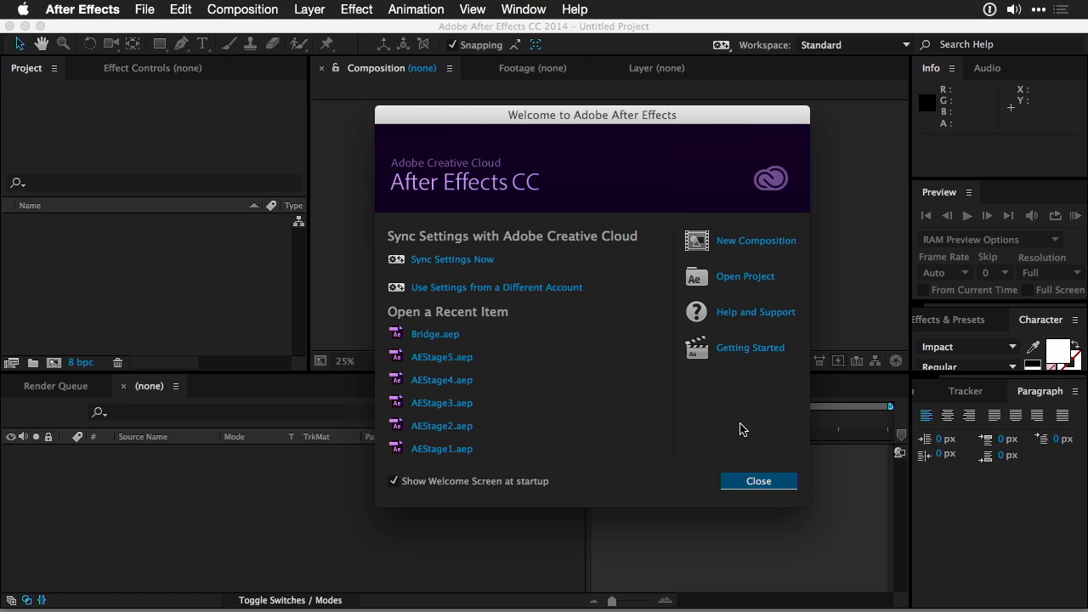
- Dismiss the Welcome window and start a File > Import > File
left_click(758, 479)
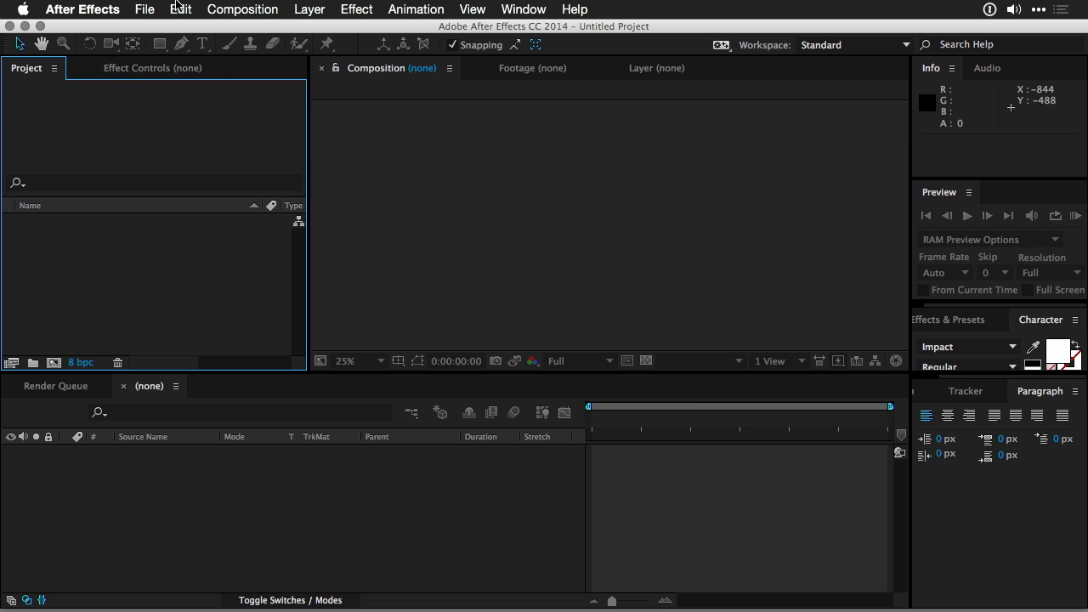
left_click(144, 11)
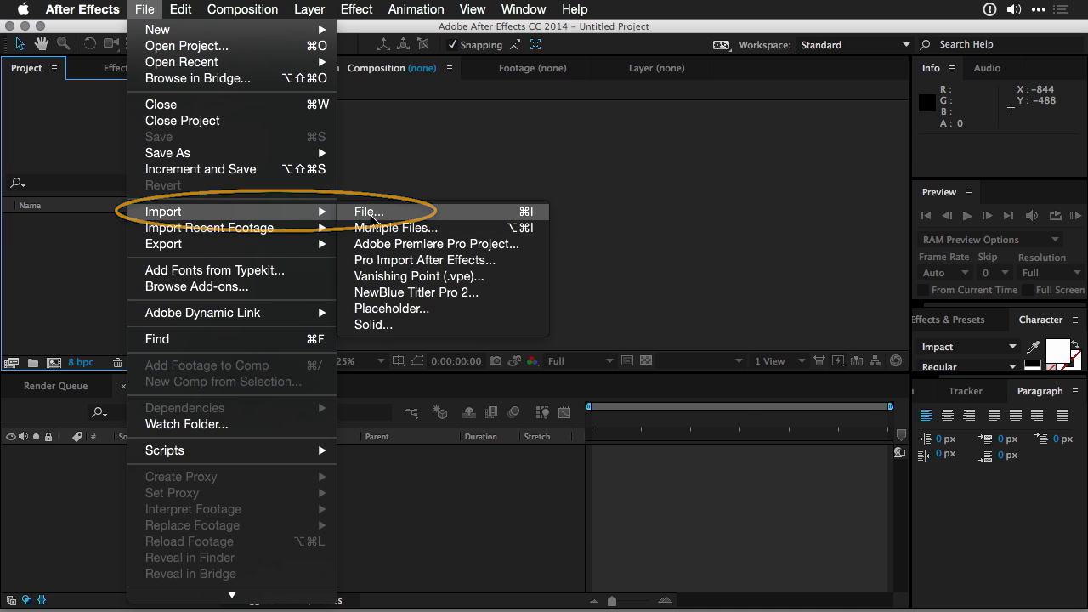
left_click(367, 211)
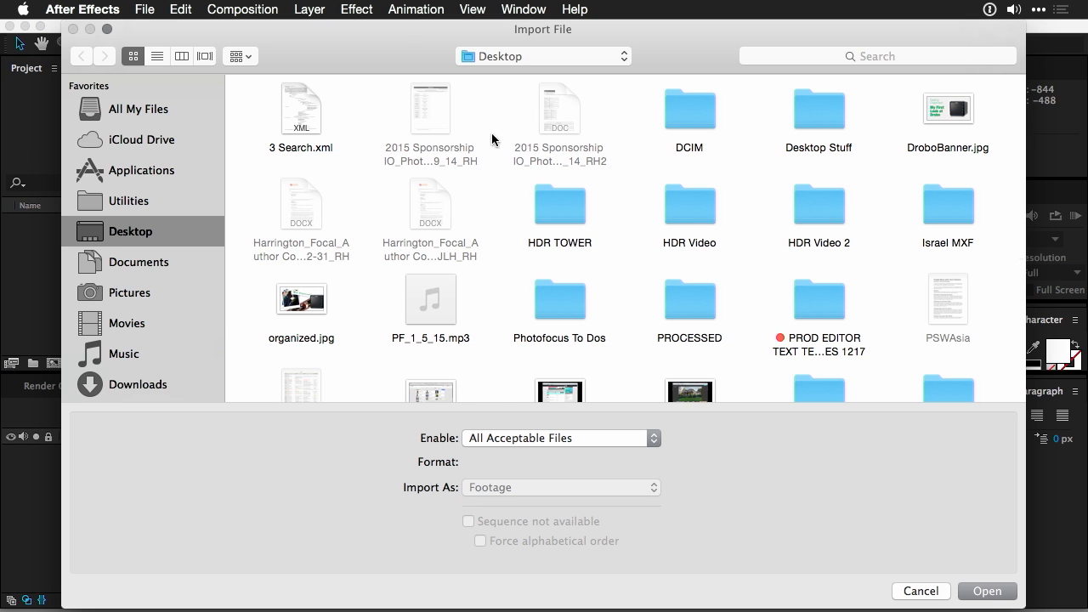
- In TO_PROCESS/Timelapse Raw select DSC_3492.NEF as a Camera Raw sequence with forced alphabetical order
scroll("down", 3)
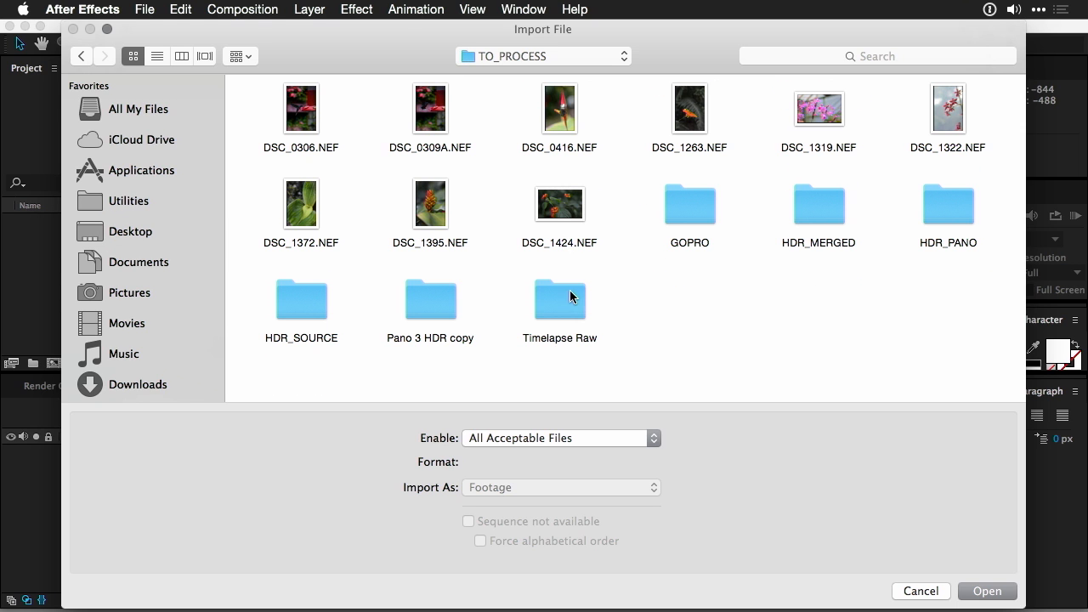
double_click(559, 299)
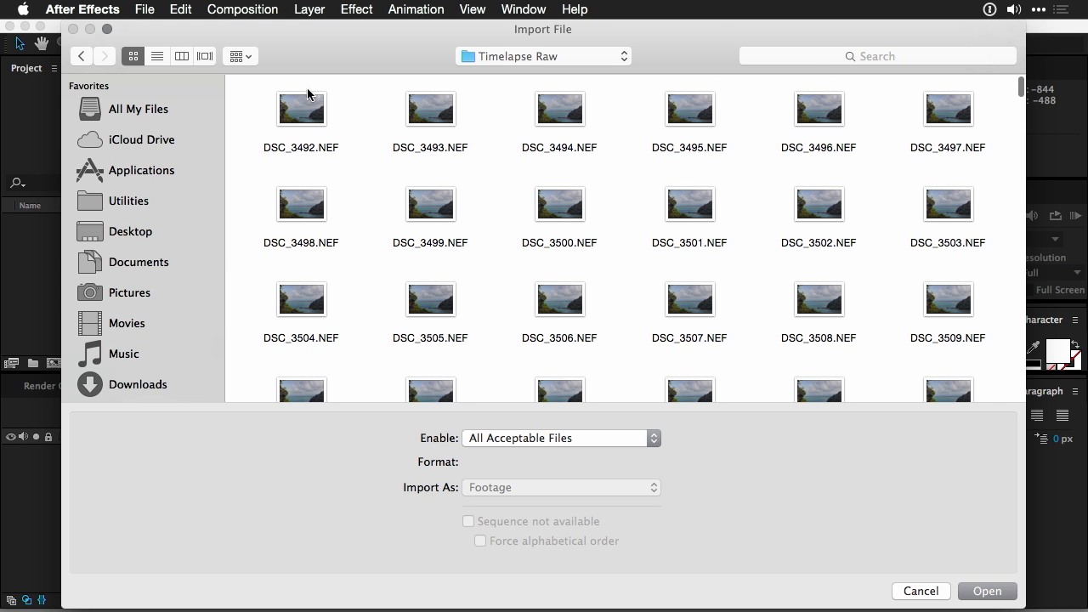
left_click(301, 109)
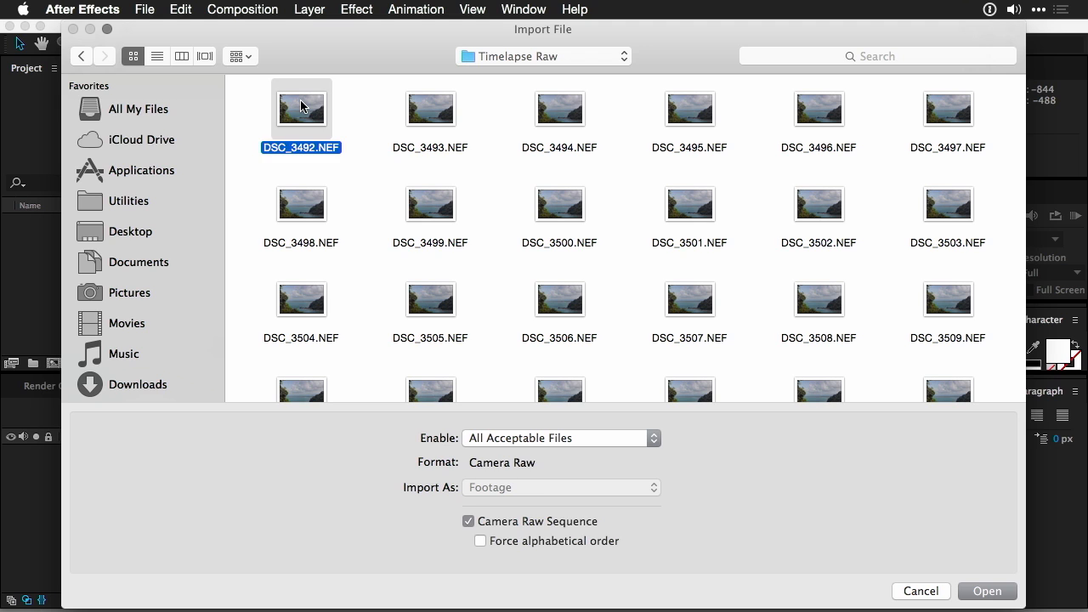
left_click(156, 54)
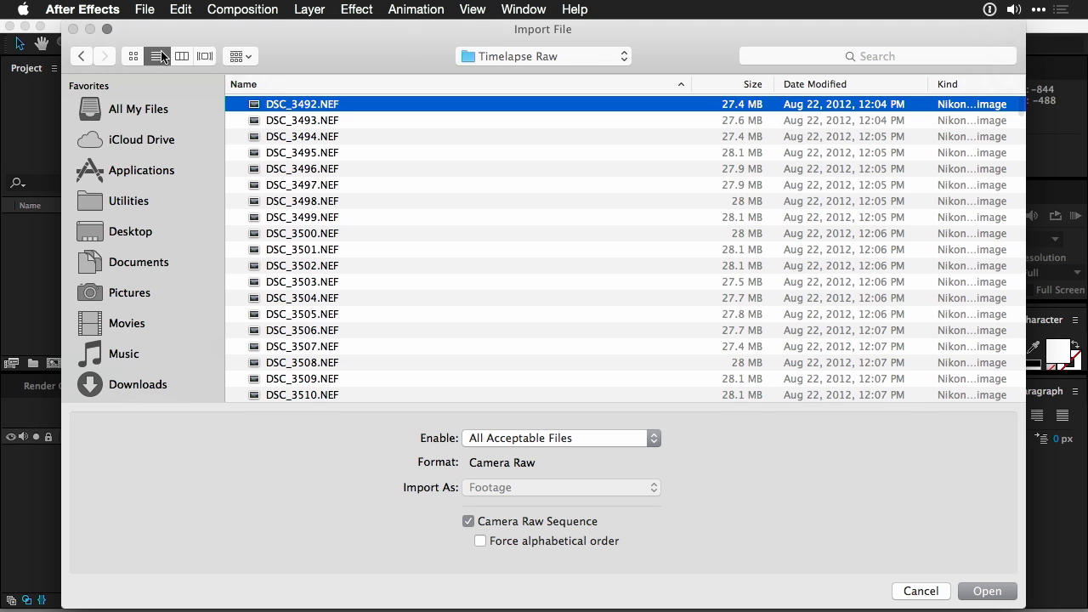
mouse_move(340, 115)
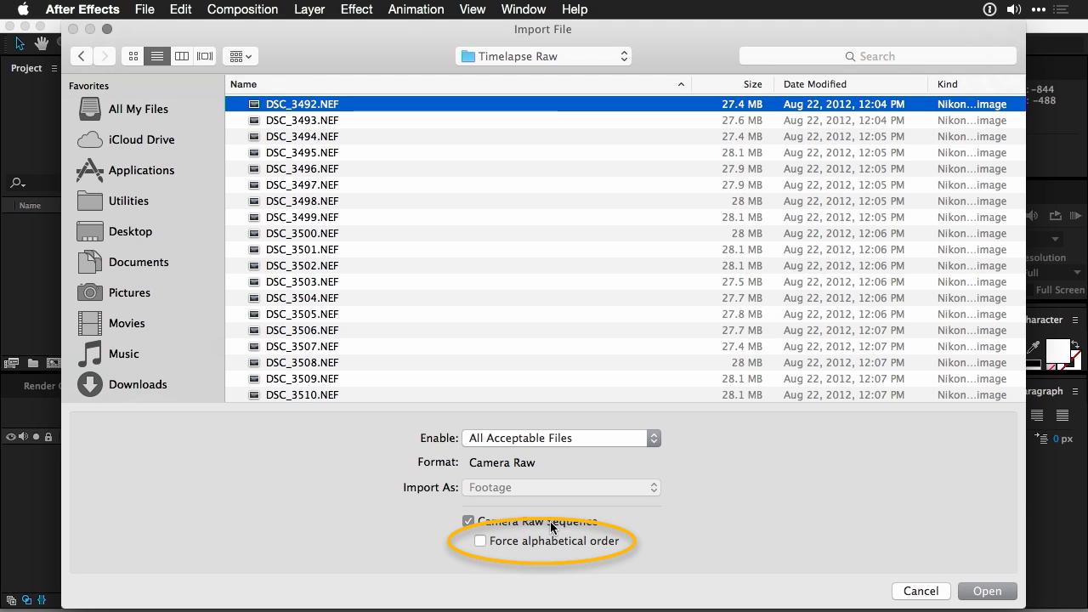
mouse_move(553, 547)
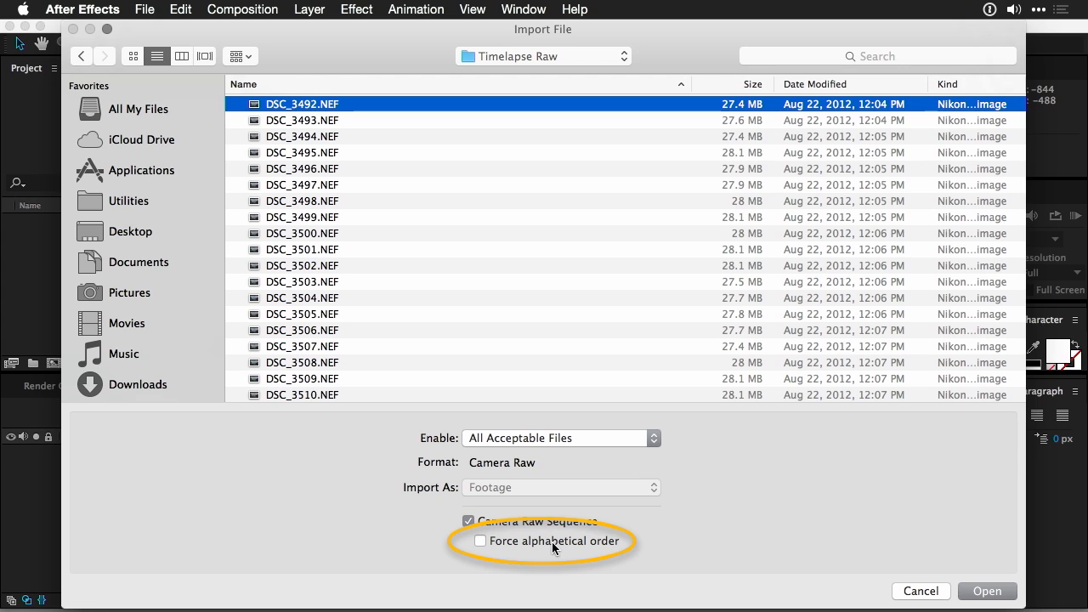
left_click(479, 541)
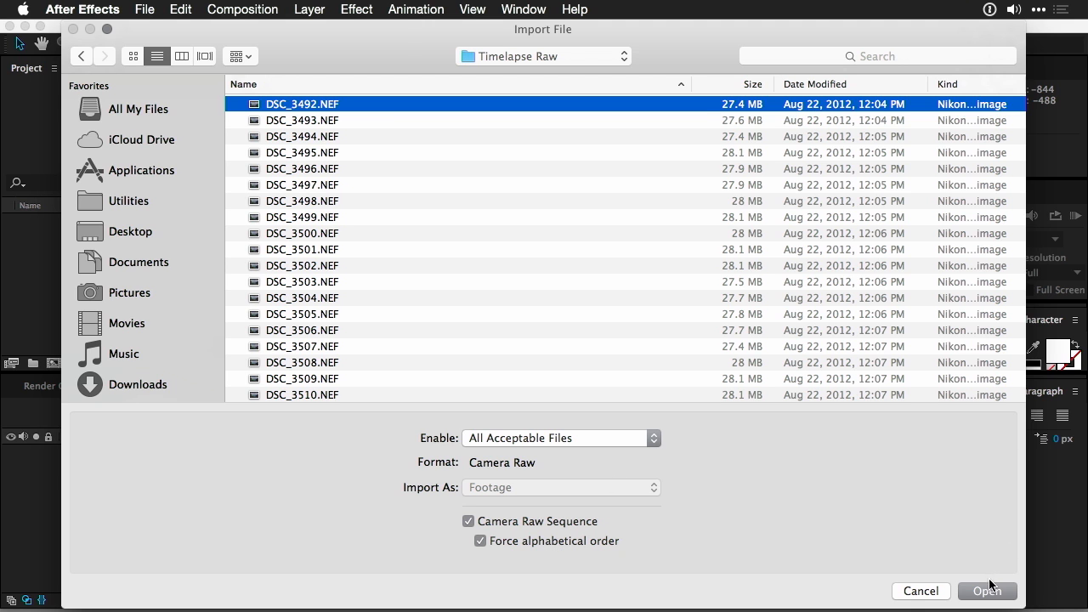
- Open the sequence in Camera Raw, apply Auto tone, shadows +66 and highlights -100
left_click(986, 592)
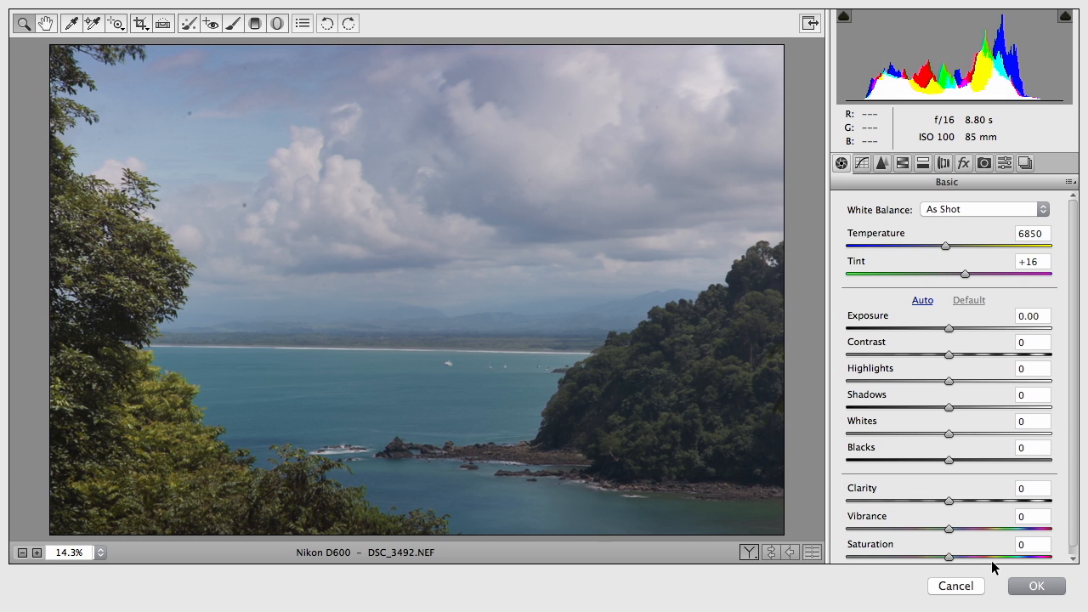
left_click(921, 299)
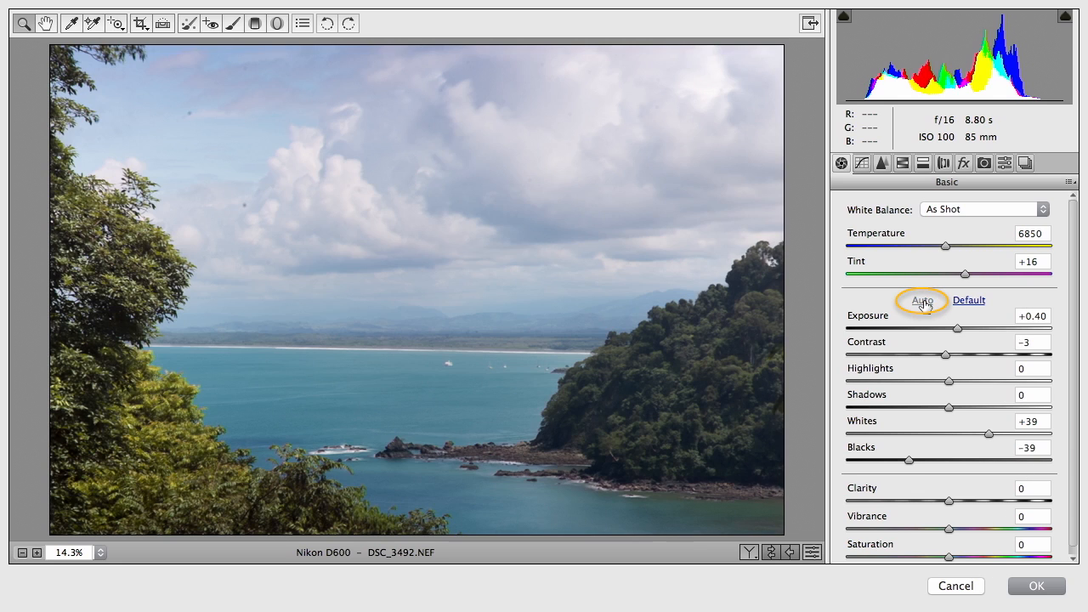
left_click(921, 299)
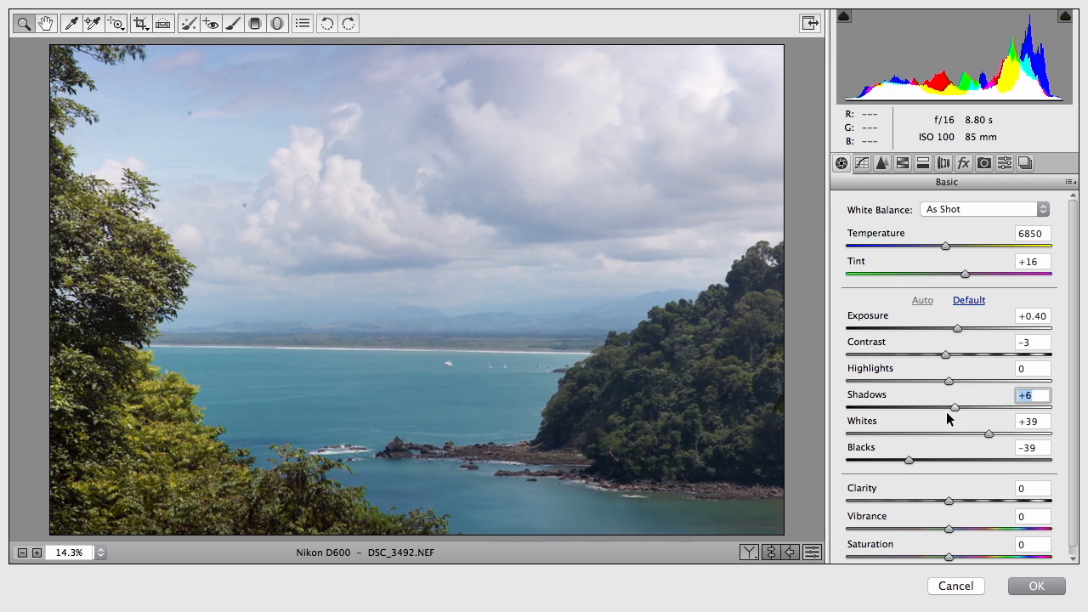
left_click_drag(955, 408, 1016, 408)
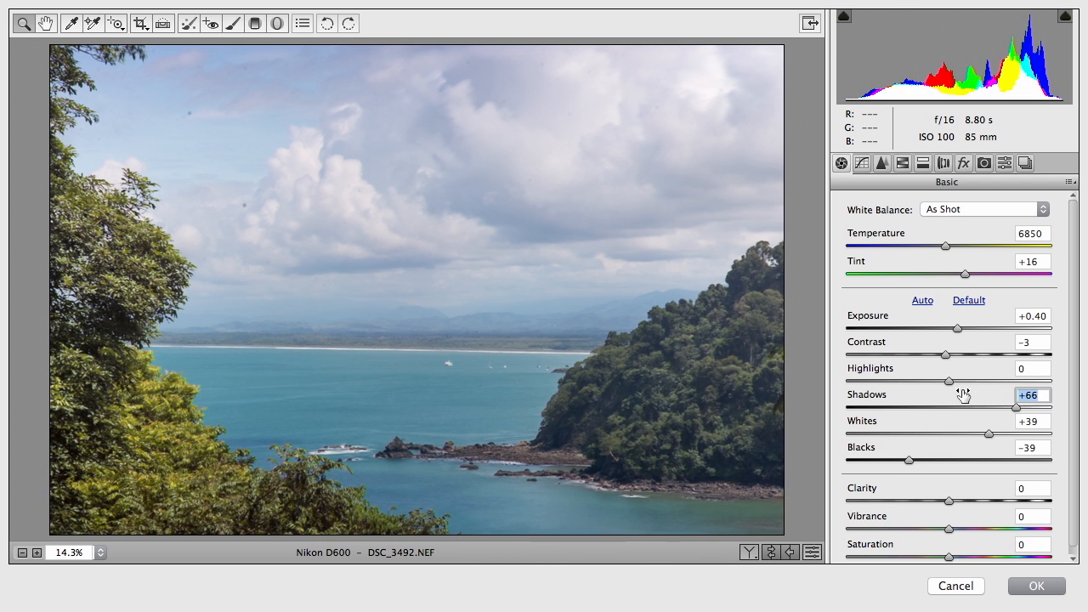
left_click_drag(948, 381, 850, 380)
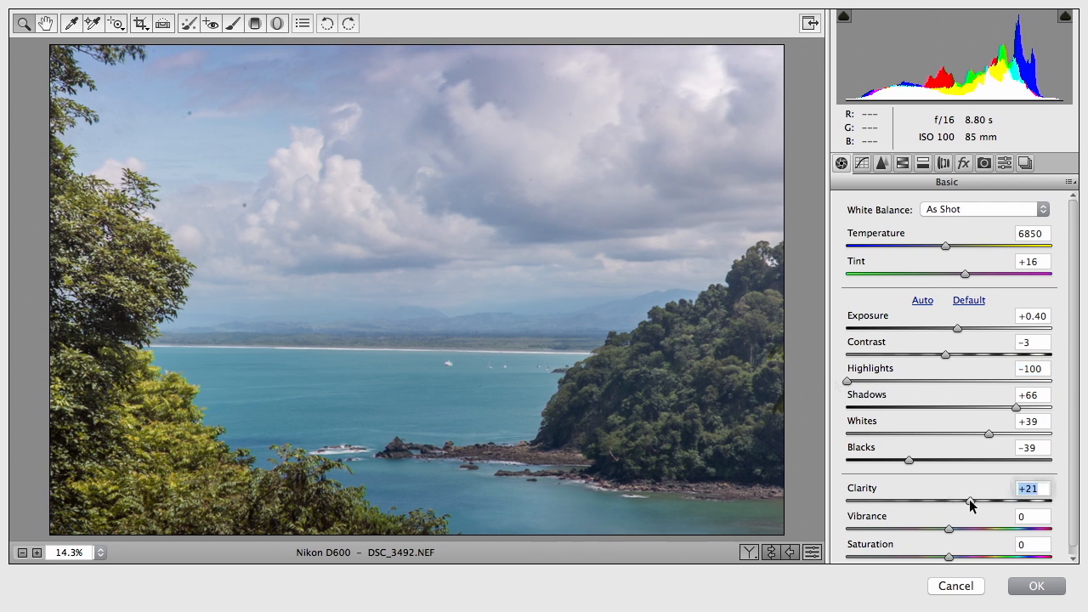
- Raise clarity to +48 and vibrance to +56 on the bay frame
left_click_drag(972, 500, 1001, 500)
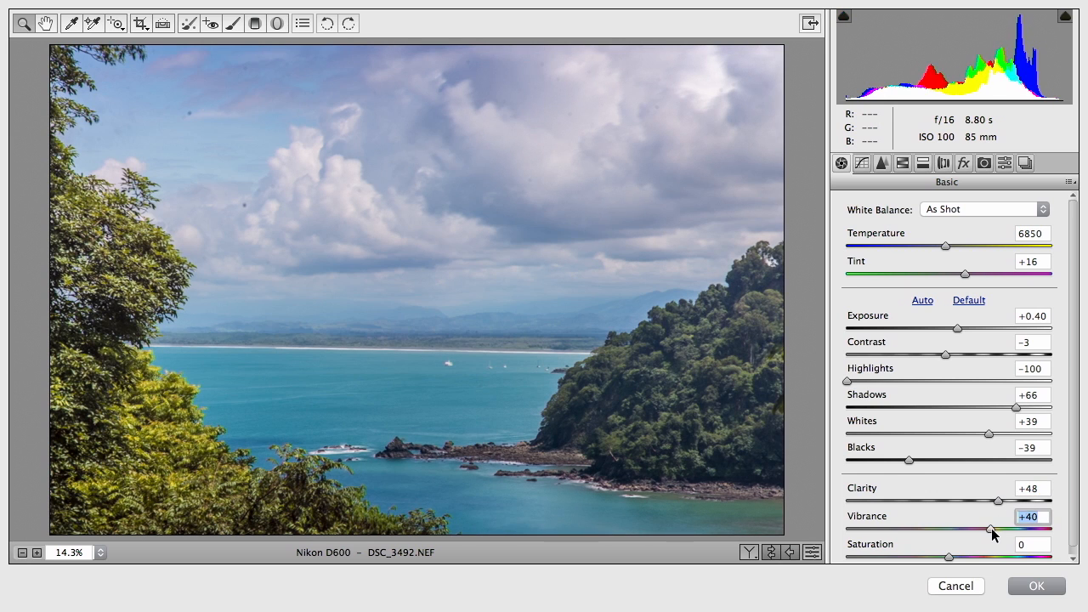
left_click_drag(989, 529, 1006, 528)
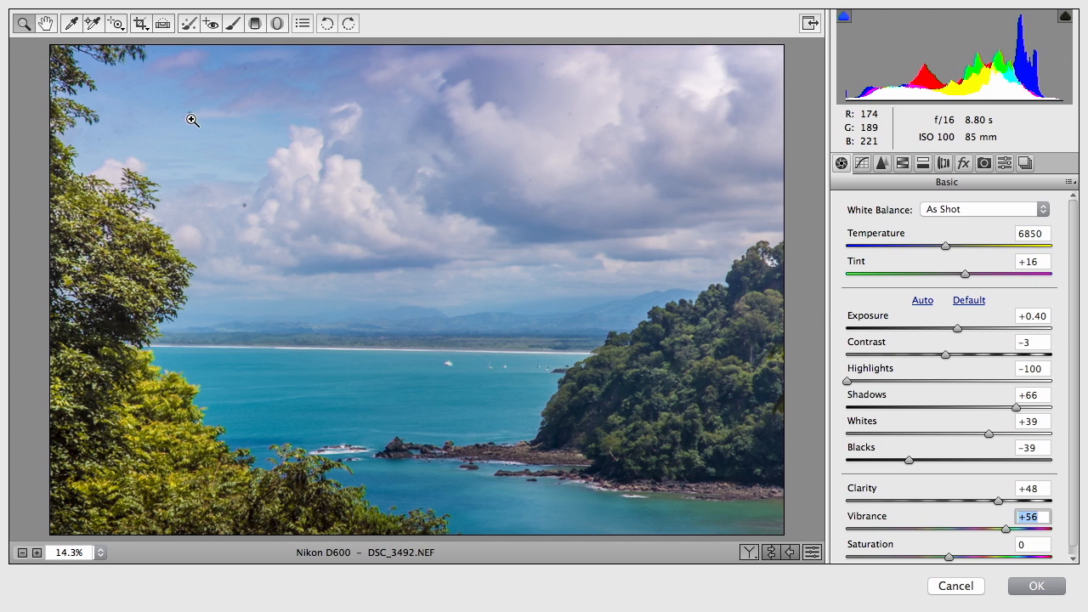
mouse_move(262, 197)
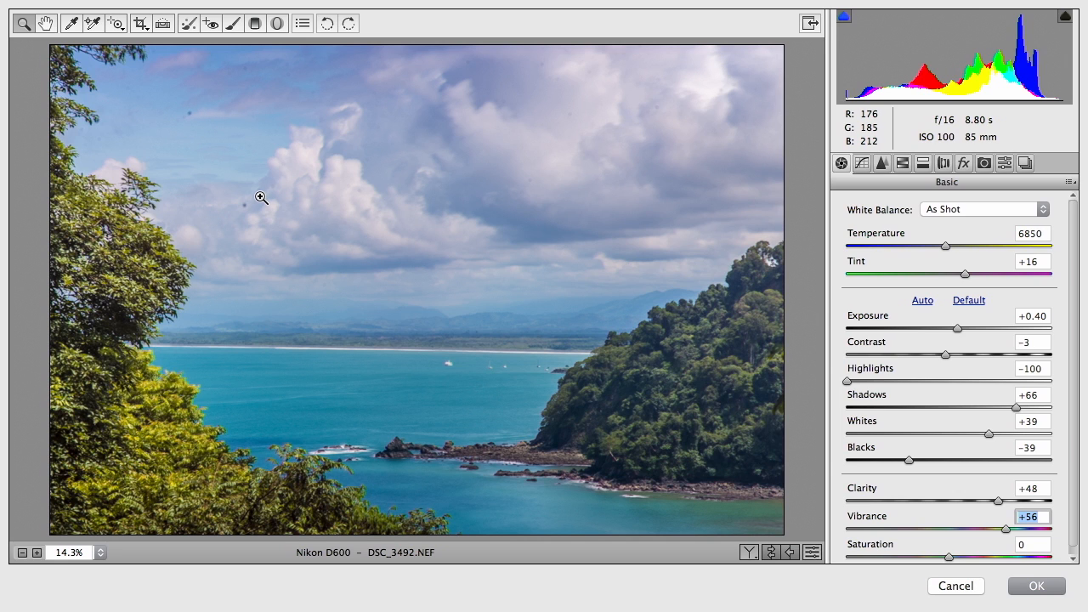
mouse_move(252, 204)
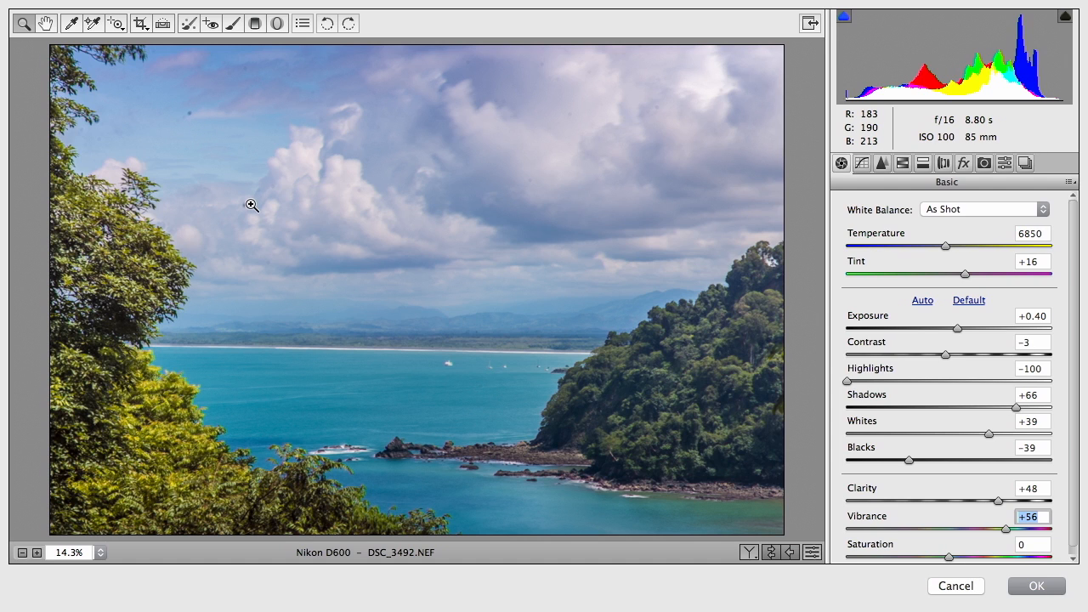
mouse_move(242, 123)
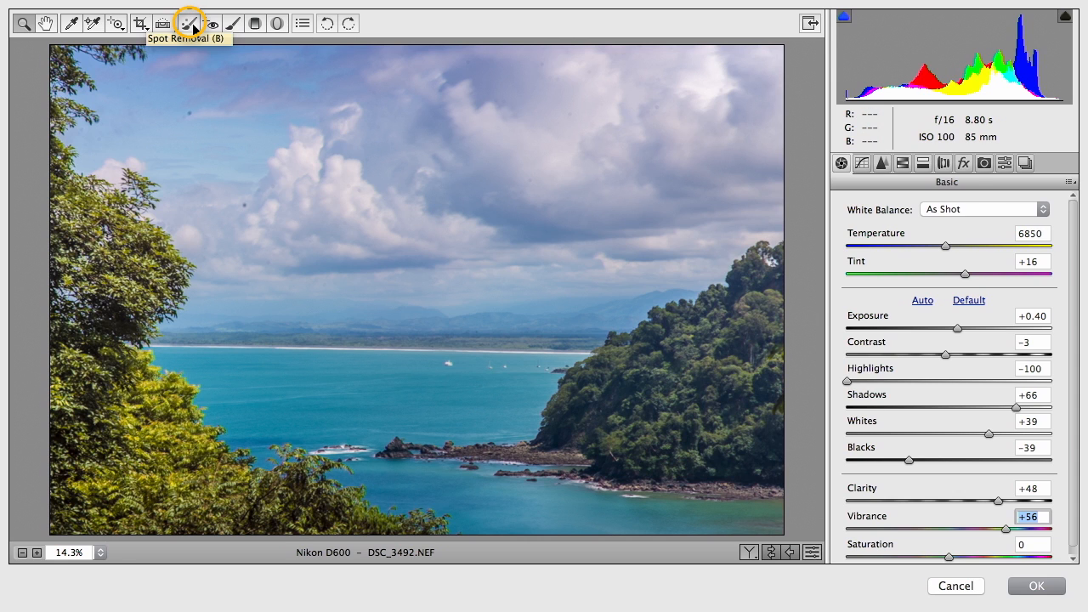
- Heal the dust spot in the upper-left sky with the Spot Removal tool
left_click(189, 23)
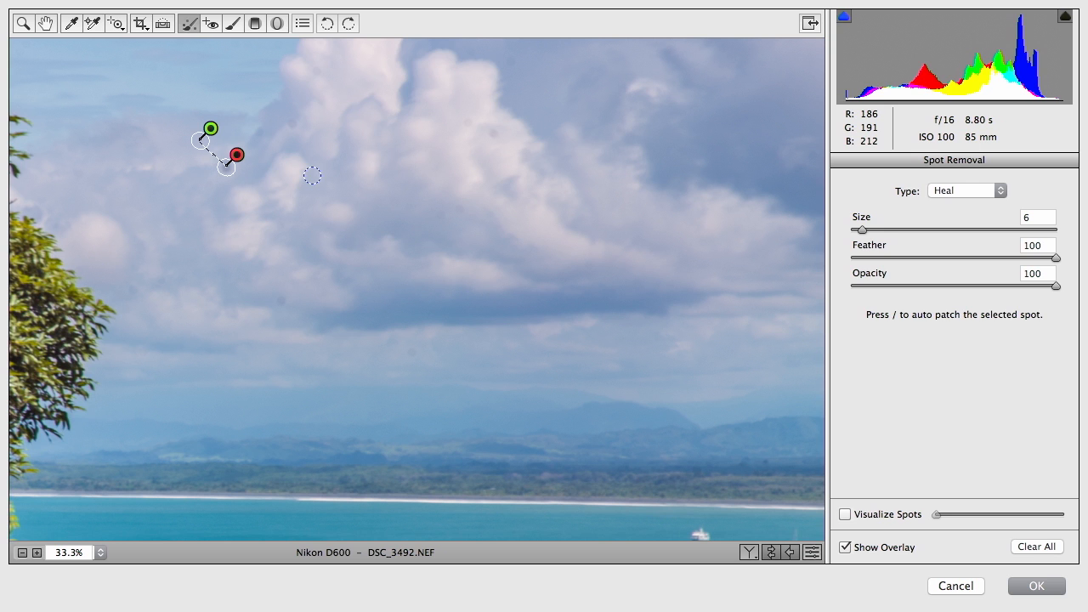
mouse_move(475, 109)
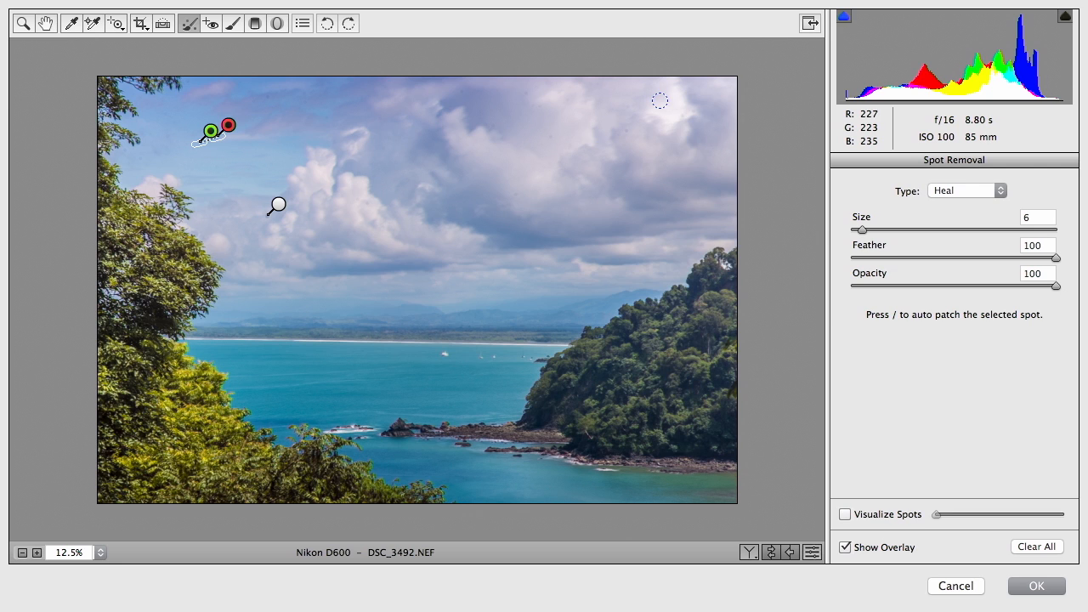
mouse_move(863, 133)
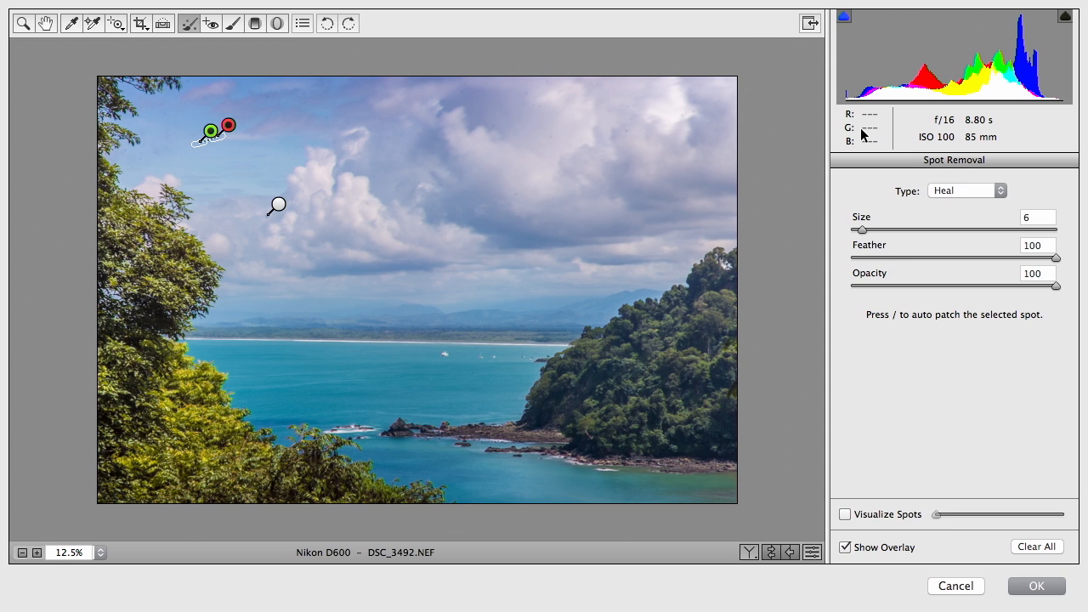
mouse_move(83, 66)
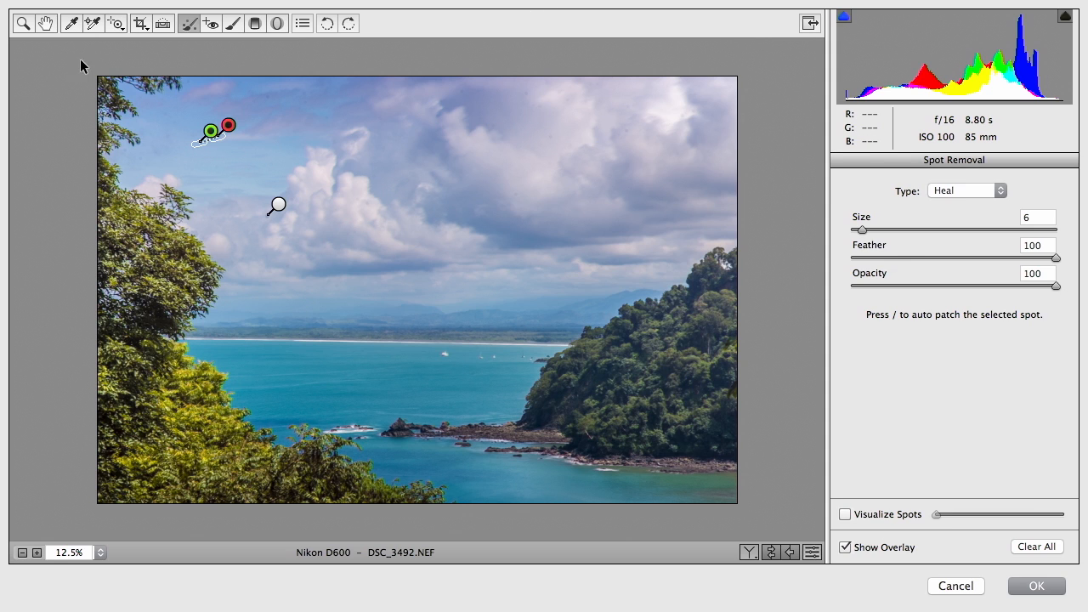
- Set the sky graduated filter to exposure -1.00, temperature -6, highlights +14, clarity +21 and return to the Hand tool
left_click(255, 24)
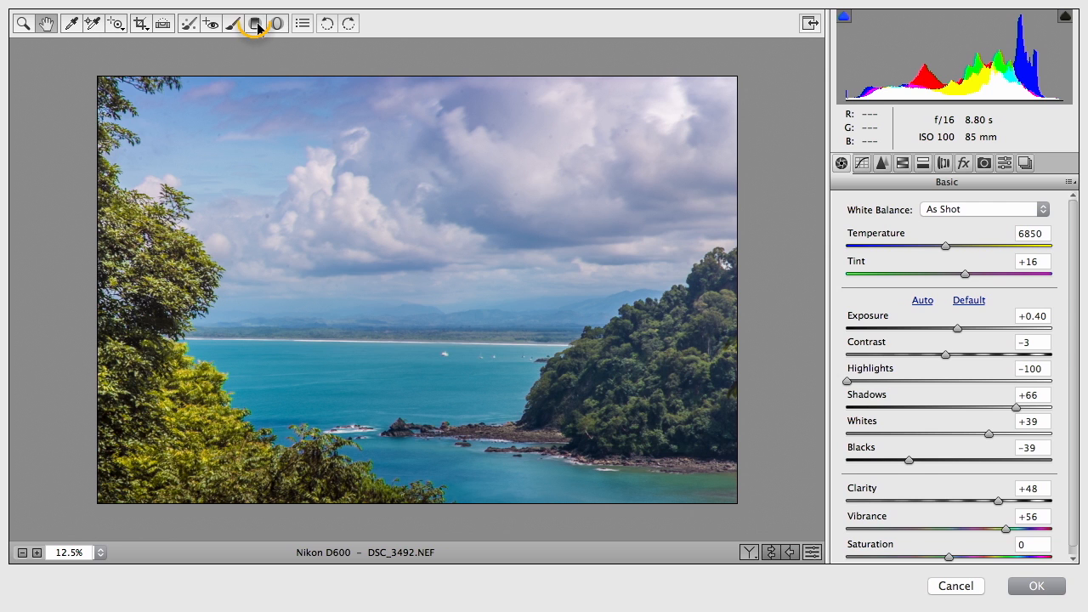
left_click(255, 24)
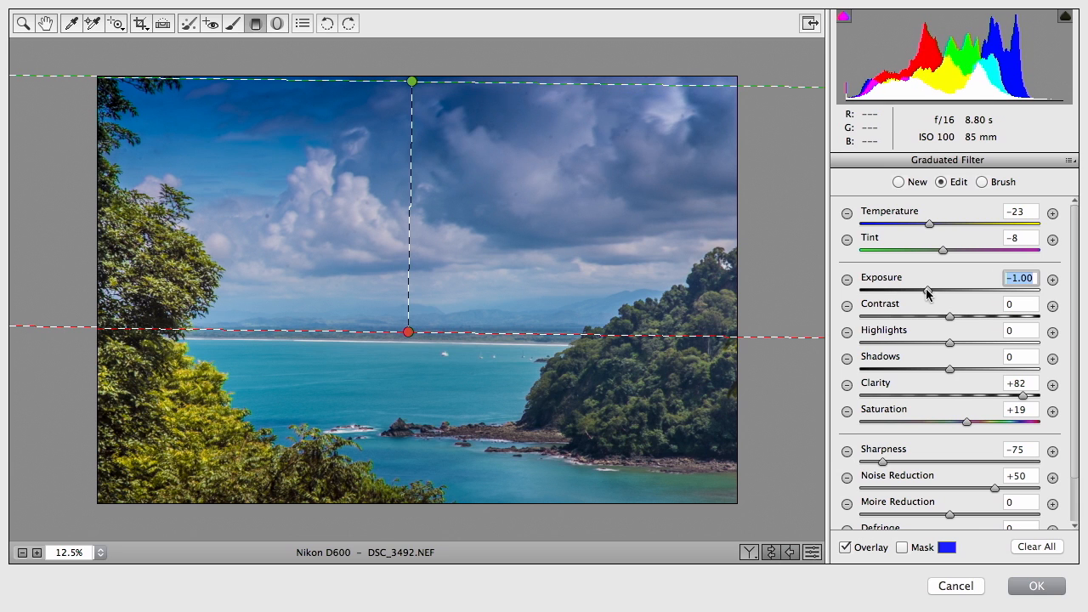
left_click_drag(928, 224, 945, 225)
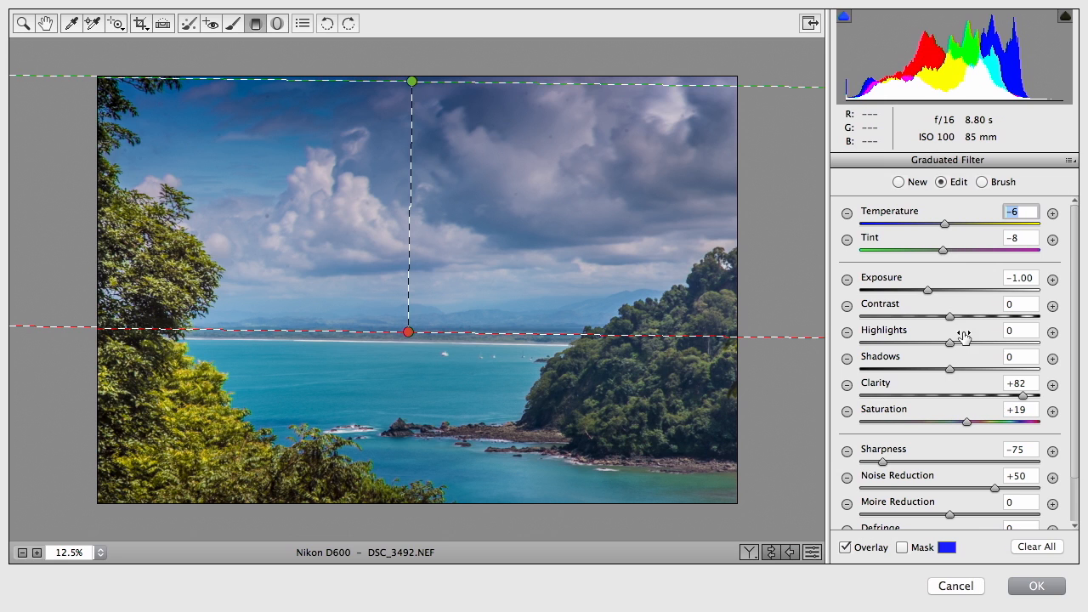
left_click_drag(950, 344, 989, 343)
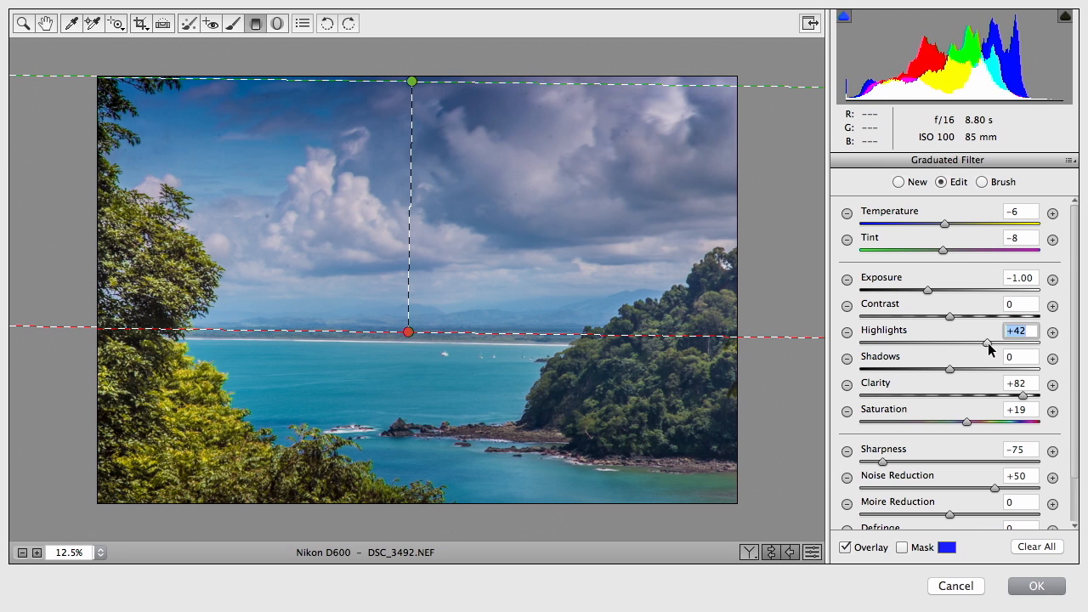
left_click_drag(989, 343, 962, 343)
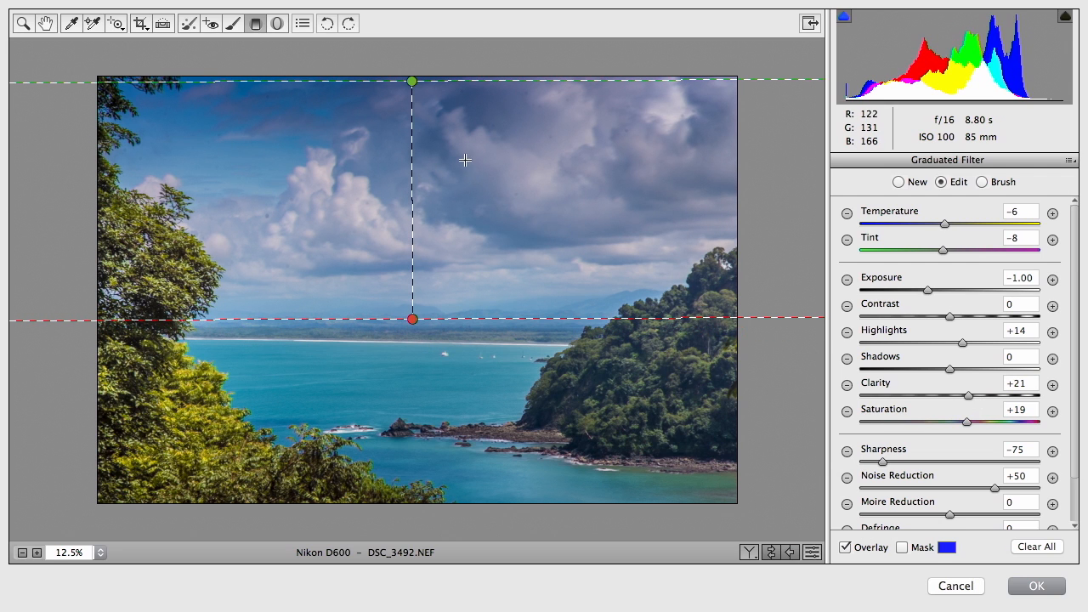
left_click(880, 163)
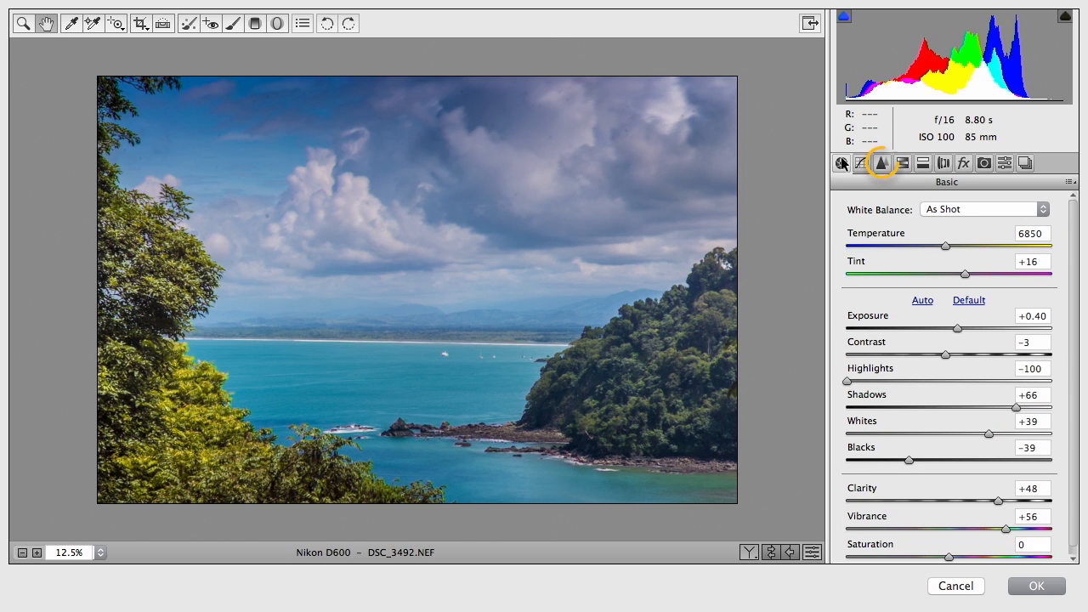
- In the Detail panel set sharpening amount 78 and masking 62
left_click(880, 163)
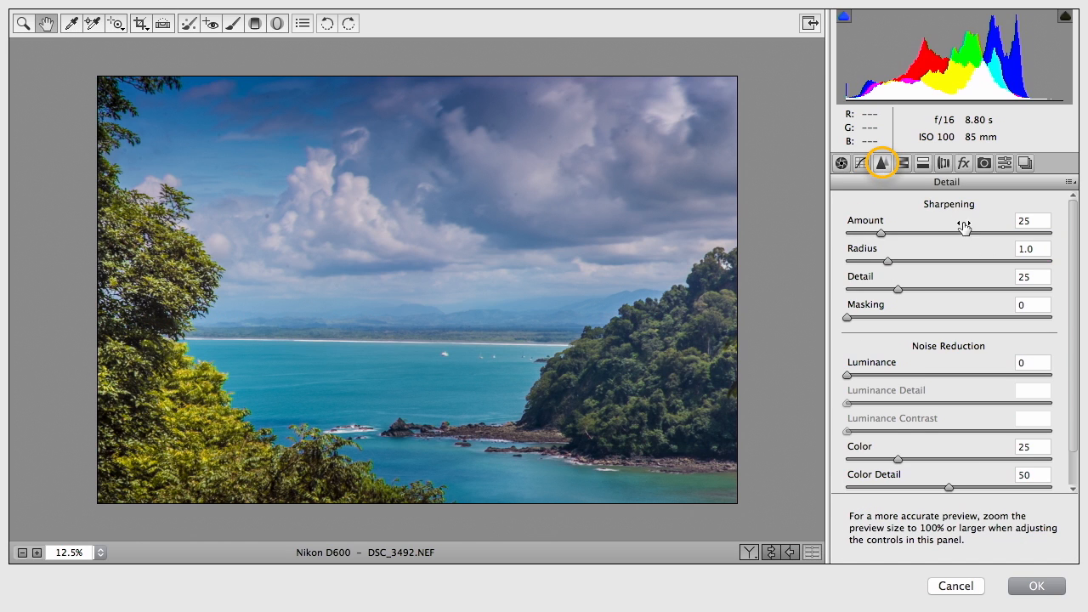
left_click_drag(881, 231, 952, 231)
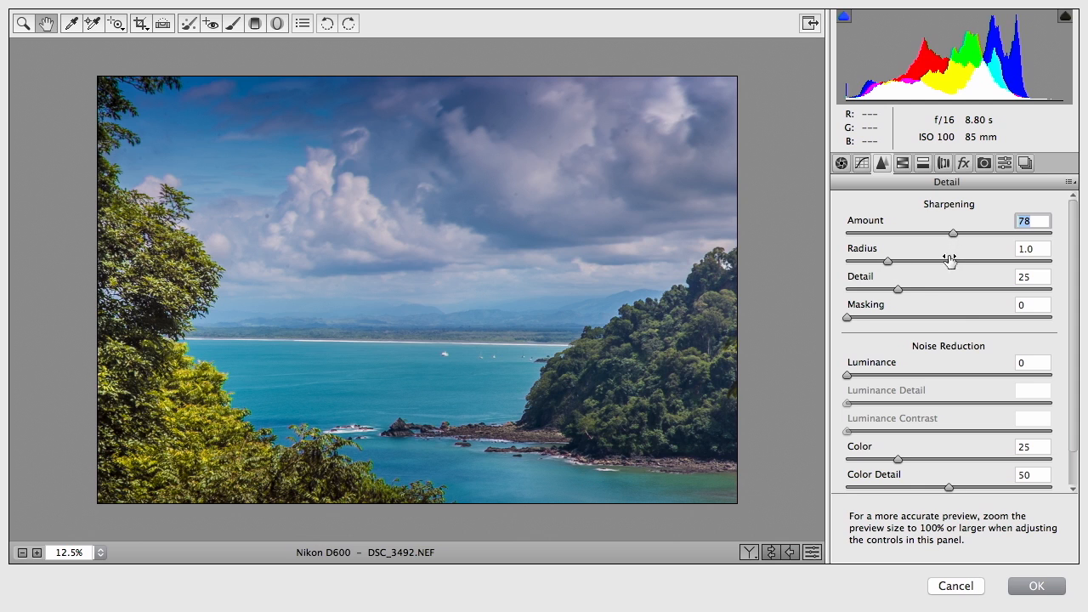
left_click_drag(846, 318, 960, 318)
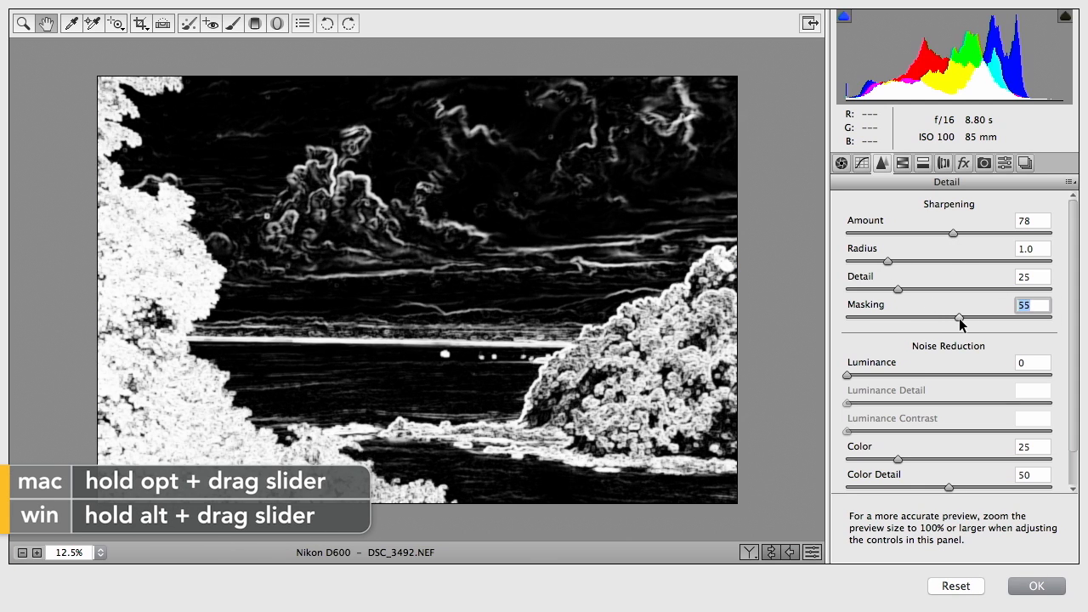
left_click_drag(959, 318, 972, 318)
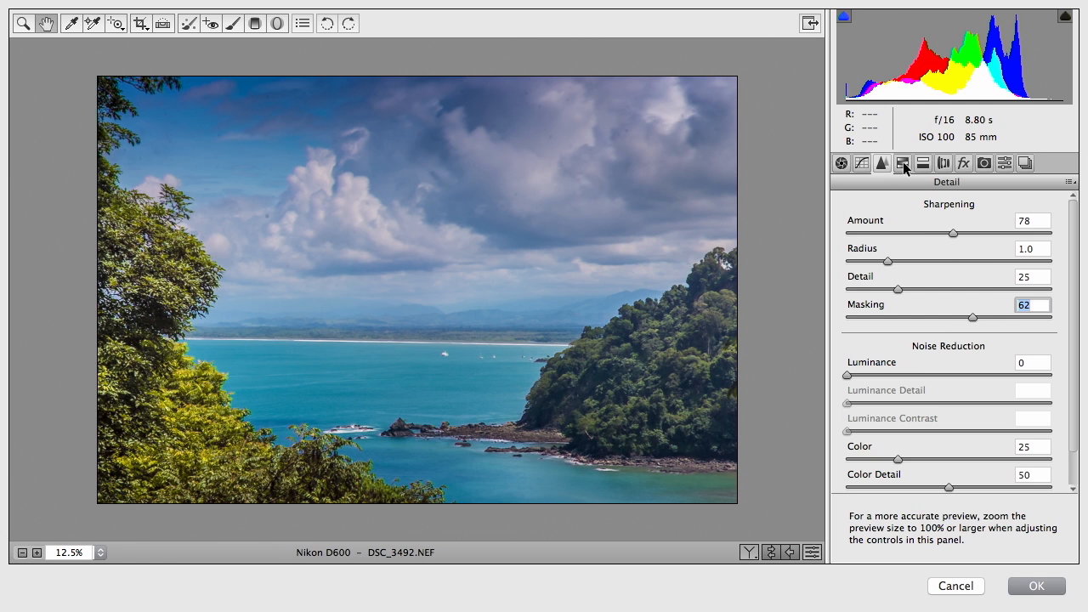
left_click(901, 164)
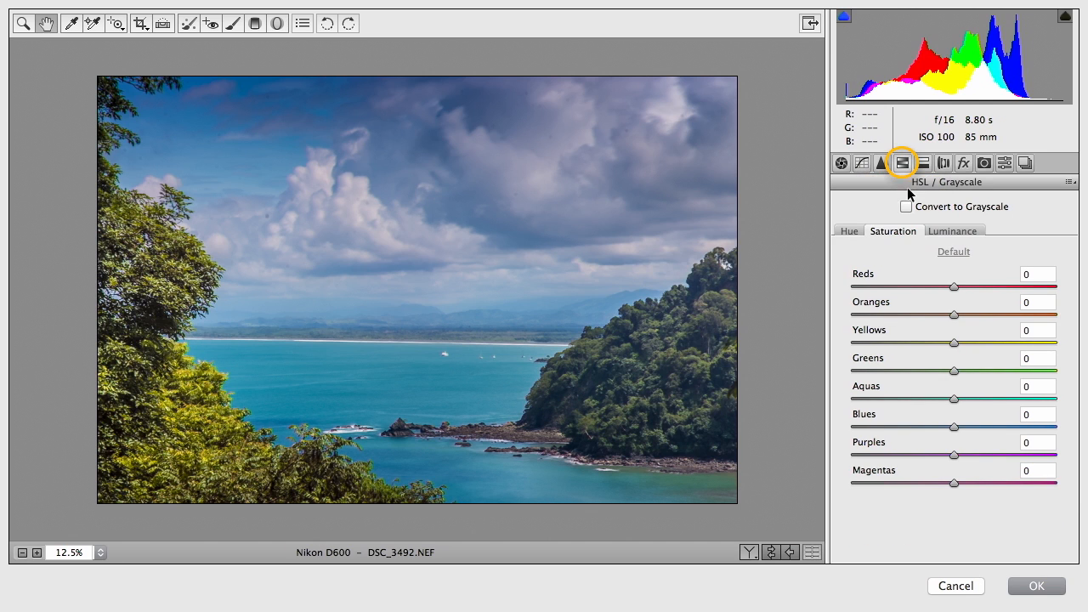
- In the HSL Hue tab set blues to -17 and aquas to -3
left_click(848, 231)
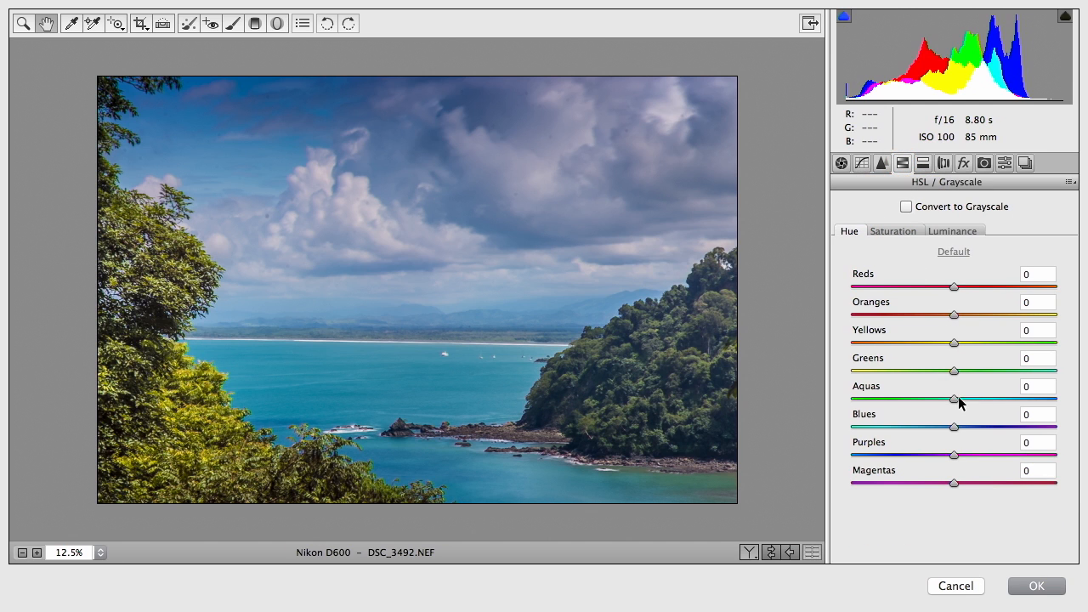
left_click_drag(953, 428, 902, 428)
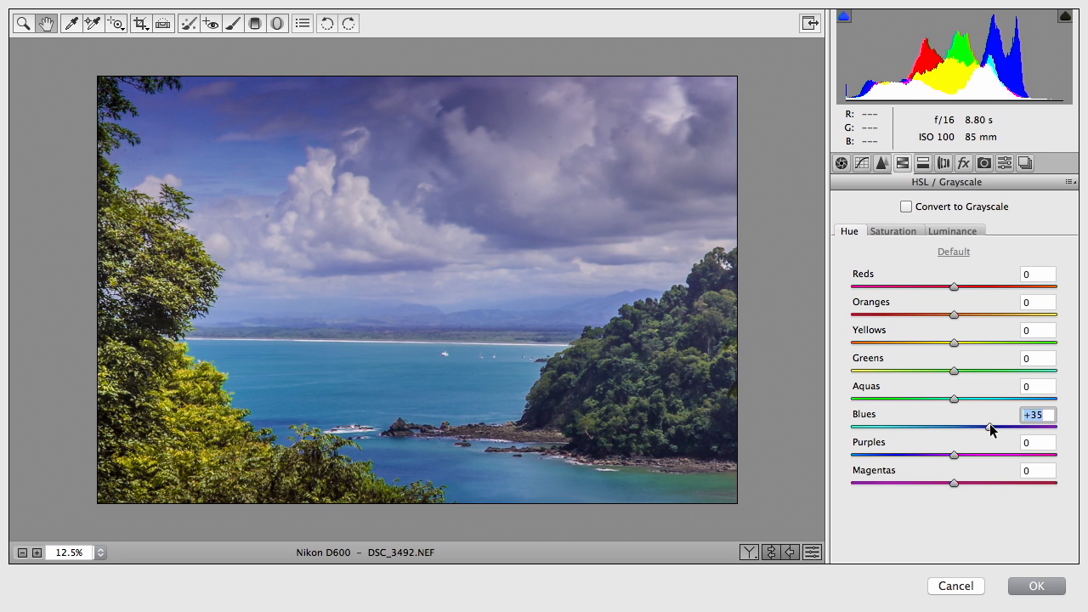
left_click_drag(989, 428, 938, 428)
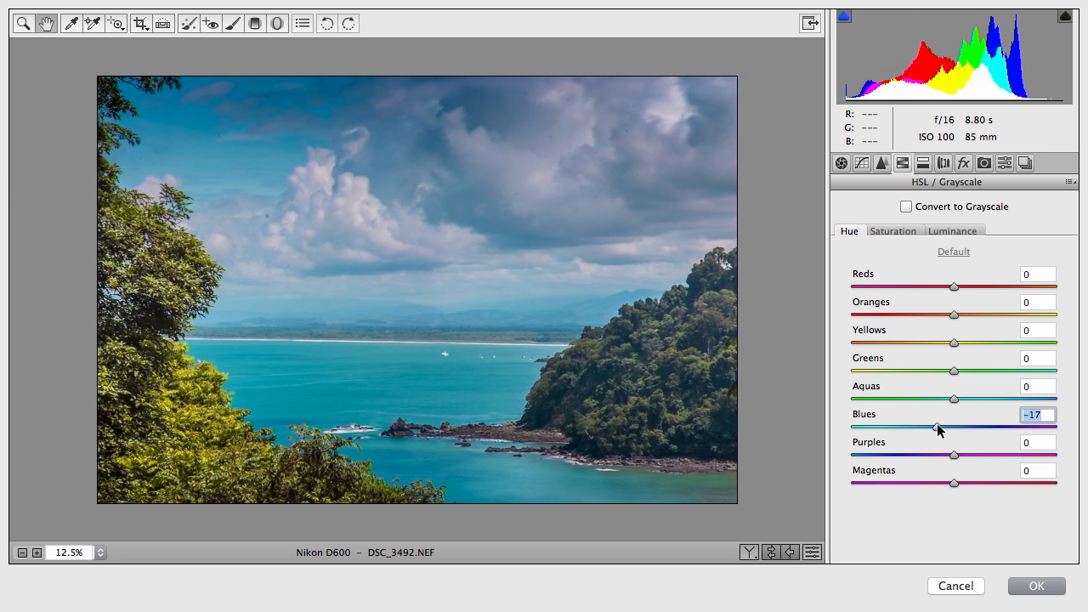
left_click_drag(954, 399, 965, 399)
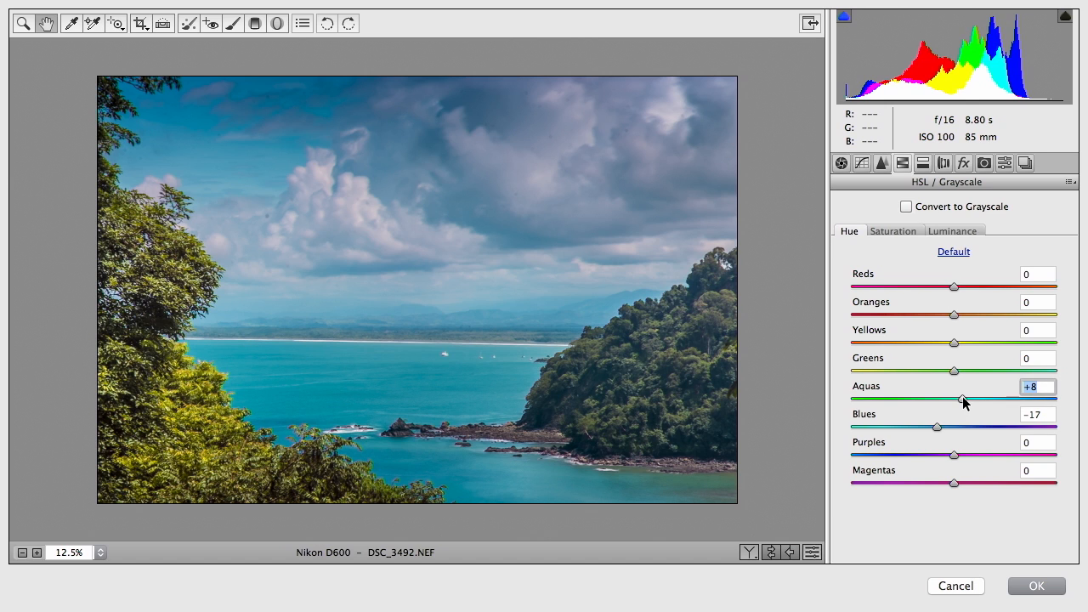
left_click_drag(962, 397, 952, 398)
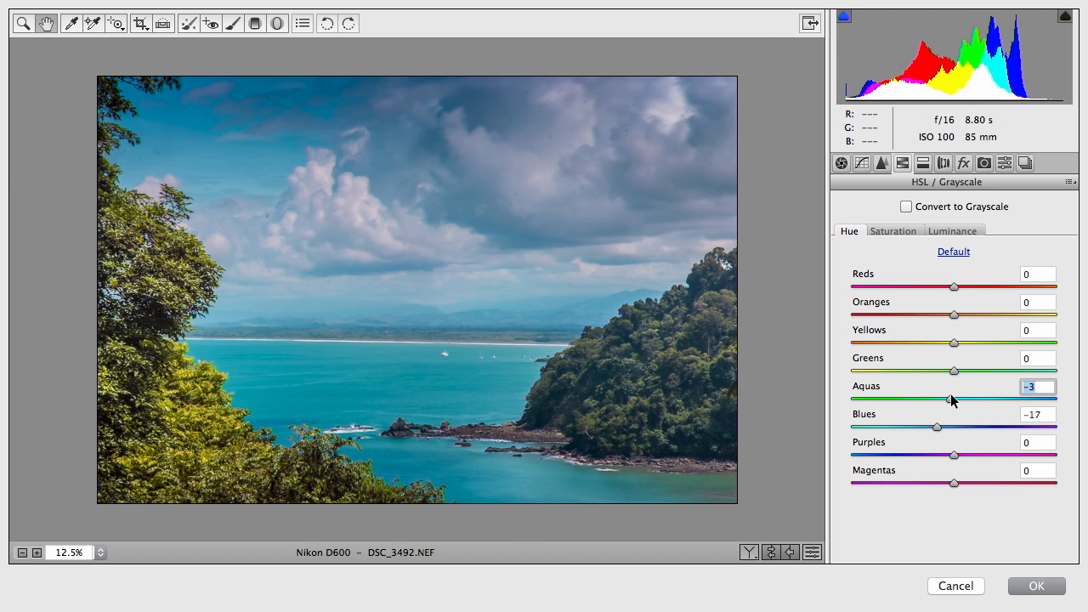
- In the Luminance tab set aquas -29, greens -21, yellows -20 and blues +2
left_click(952, 231)
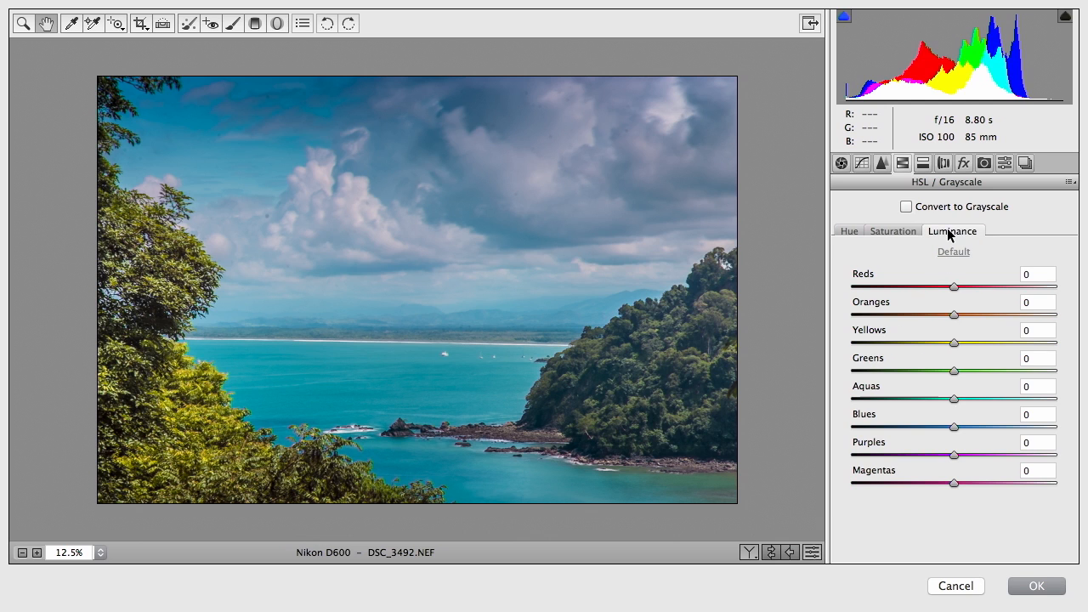
left_click_drag(954, 397, 931, 398)
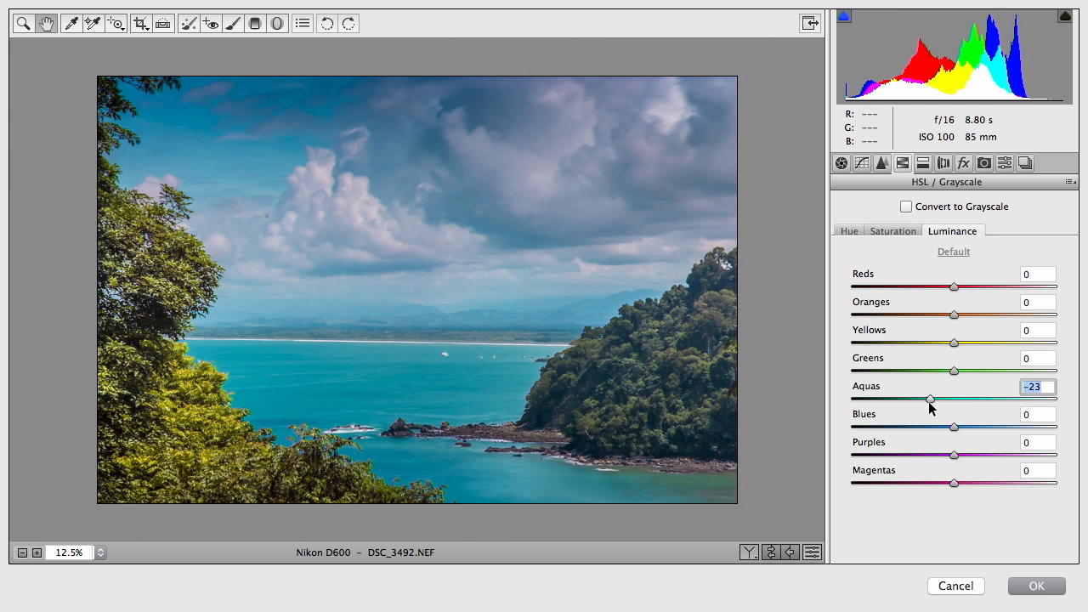
left_click_drag(931, 399, 925, 399)
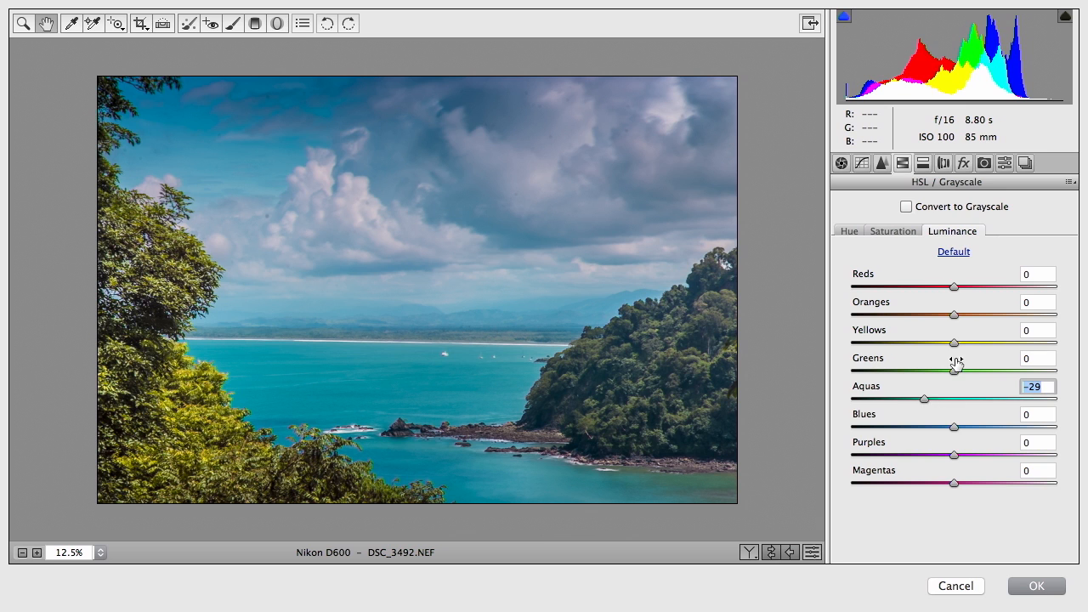
left_click_drag(953, 371, 916, 370)
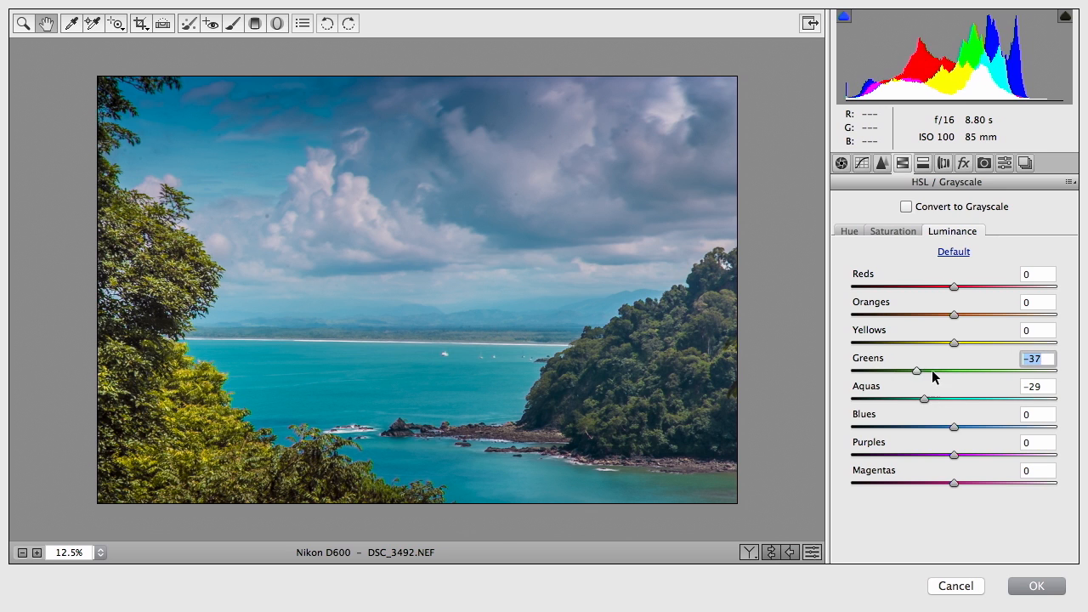
left_click_drag(916, 371, 931, 371)
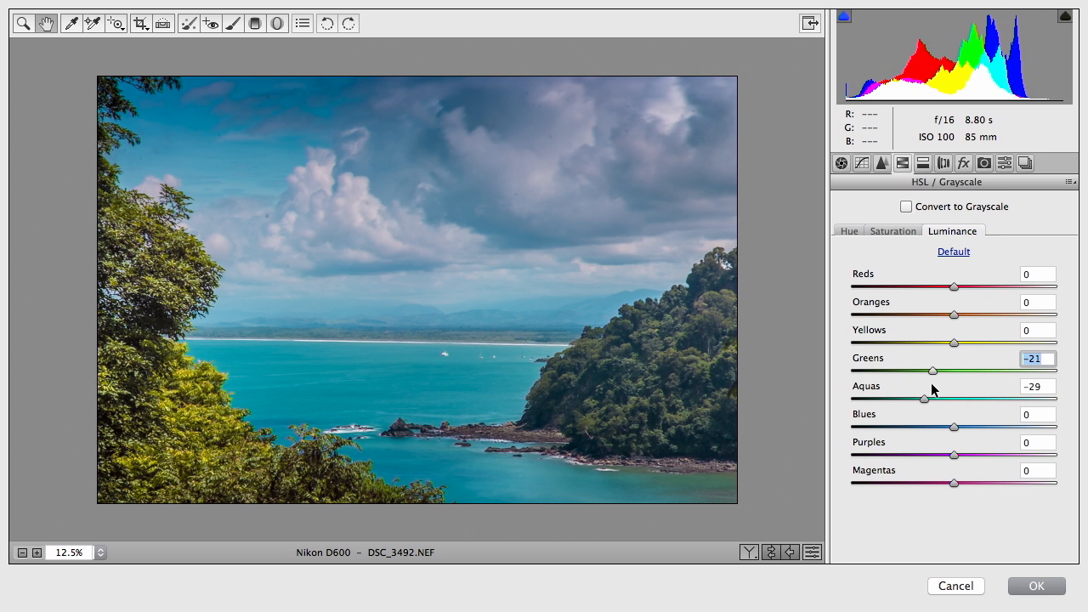
left_click_drag(953, 343, 931, 344)
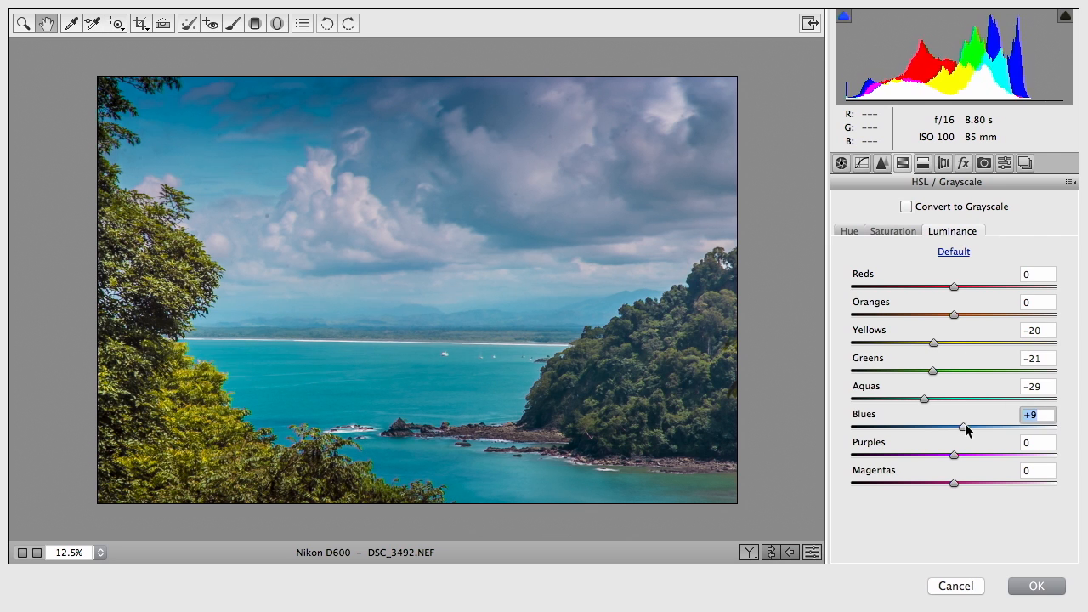
left_click_drag(965, 428, 952, 428)
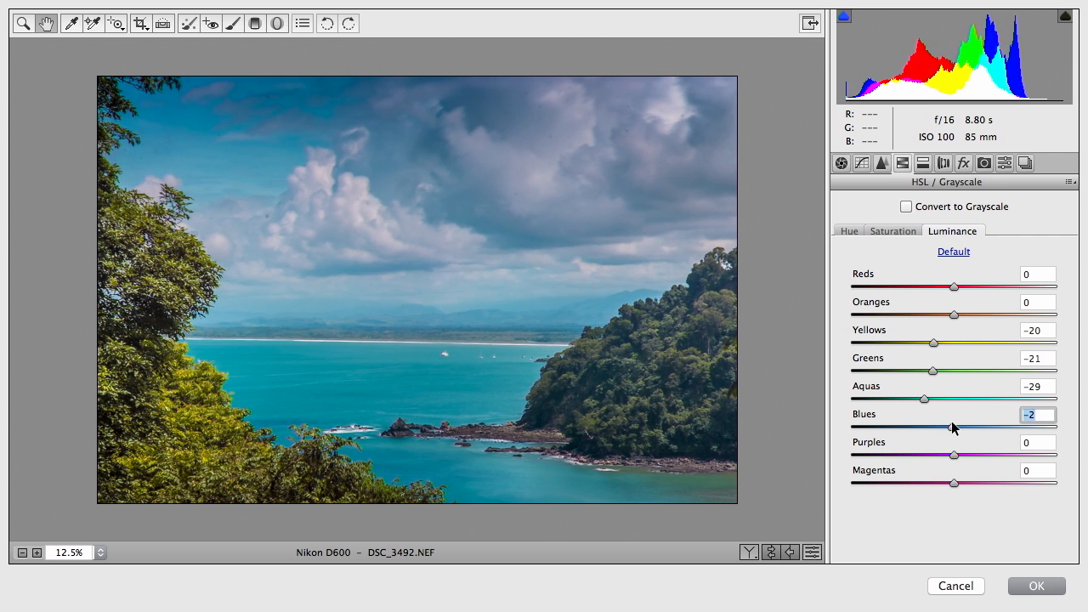
left_click_drag(950, 429, 955, 428)
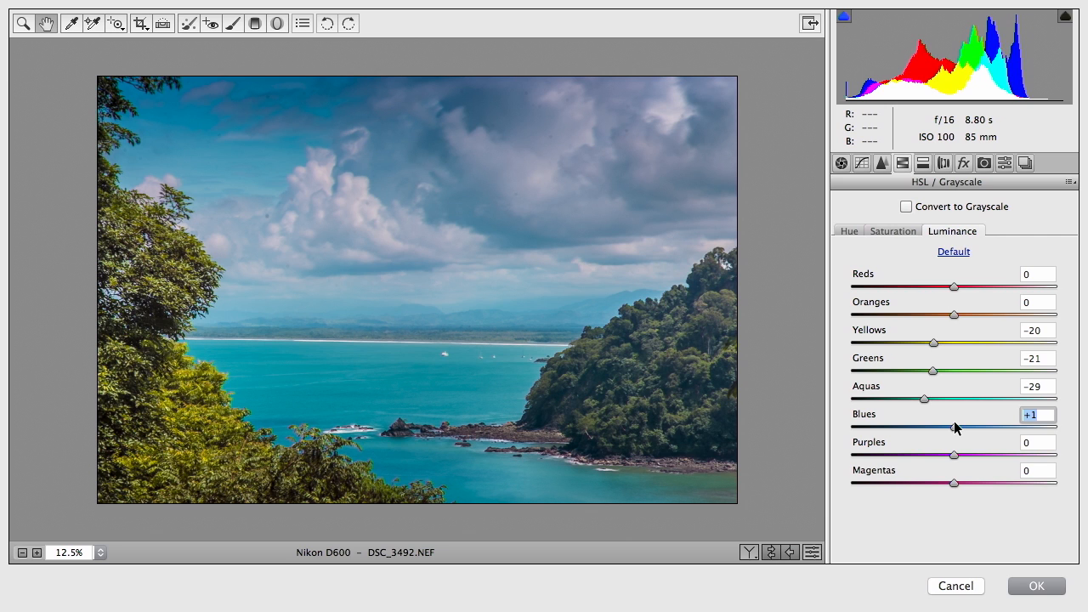
mouse_move(1037, 585)
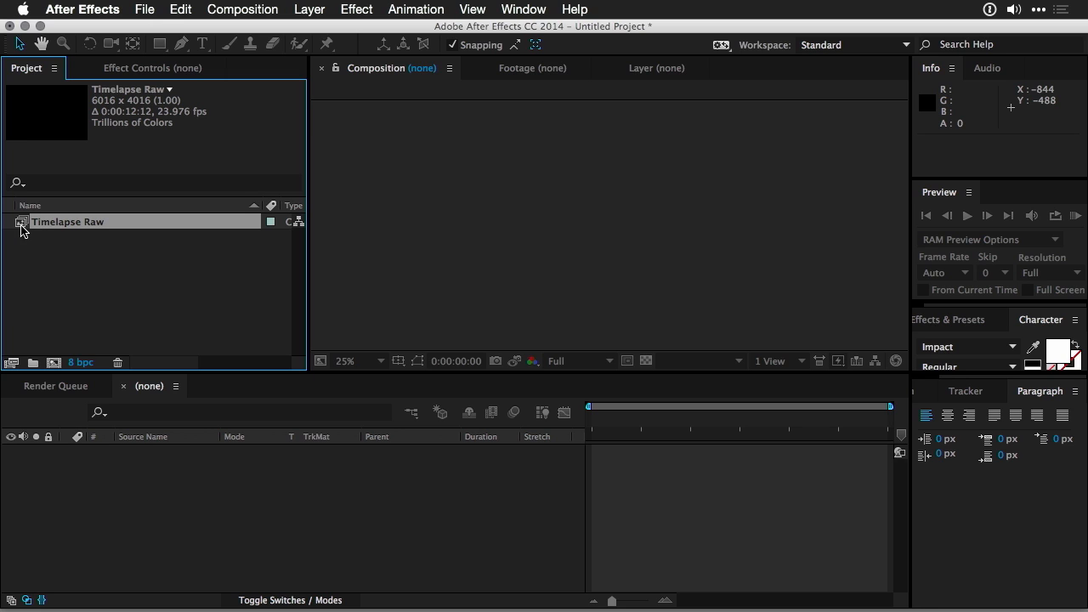
double_click(67, 221)
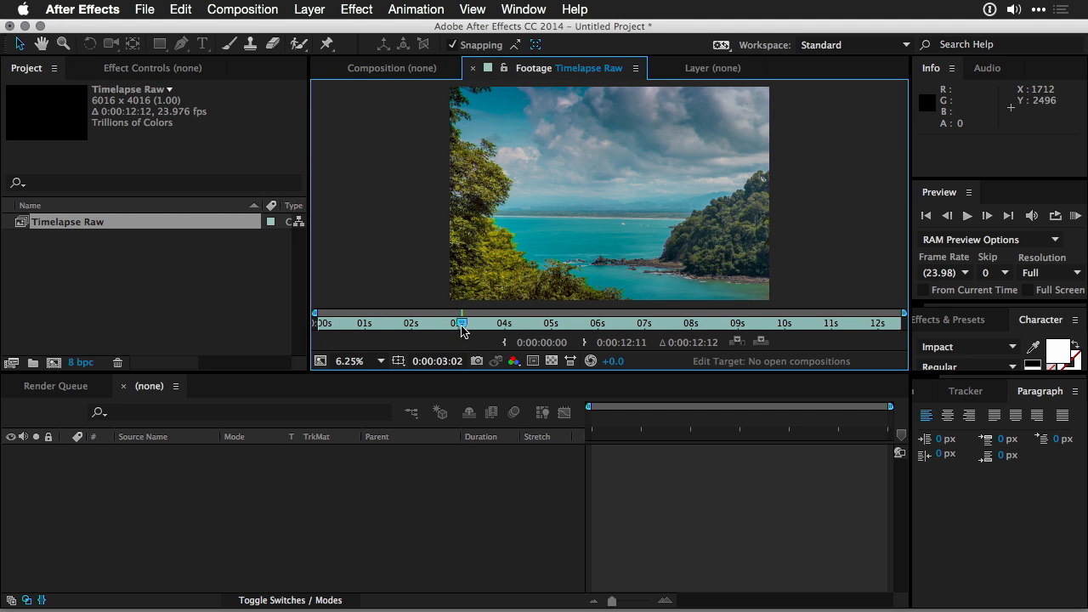
mouse_move(663, 128)
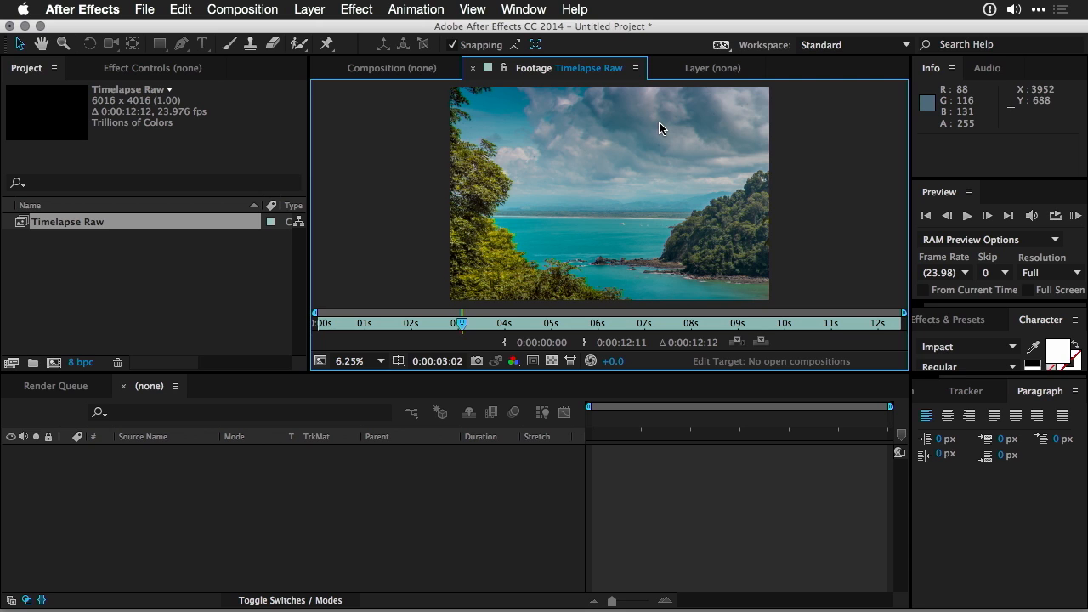
mouse_move(625, 219)
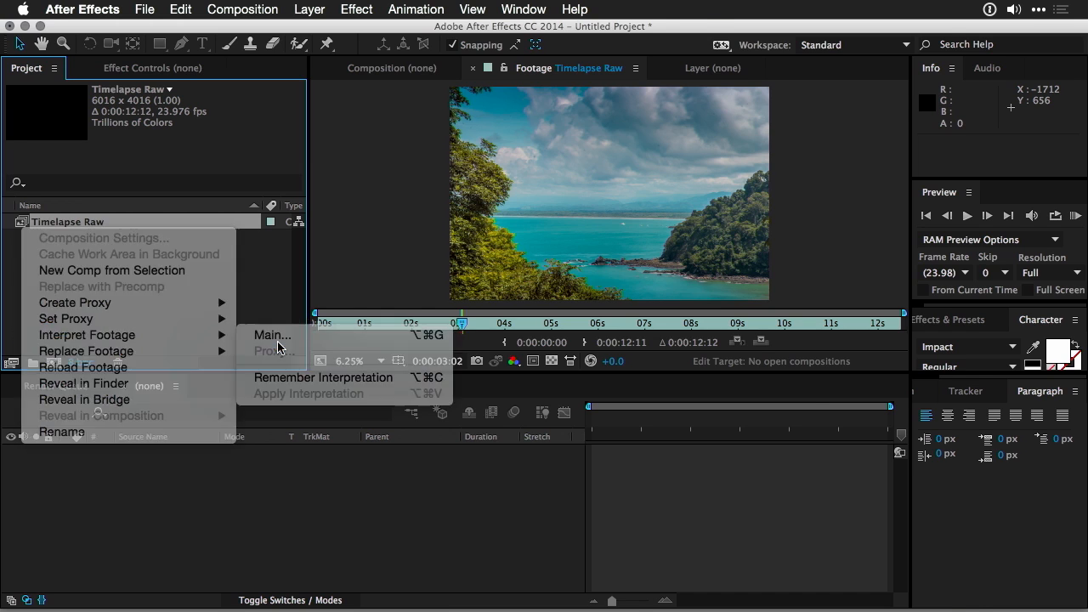
left_click(272, 333)
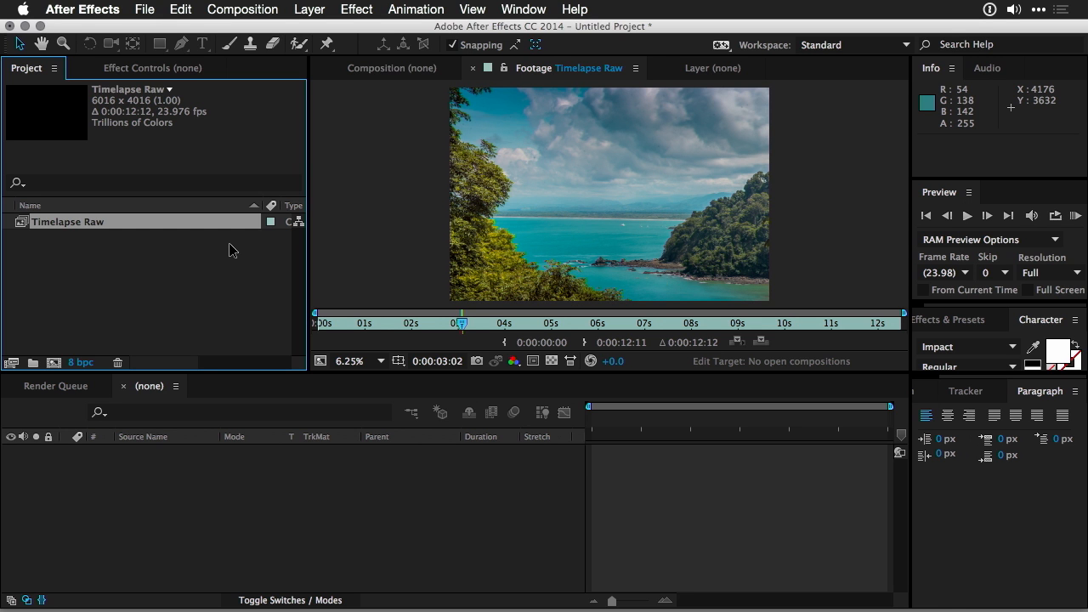
mouse_move(51, 371)
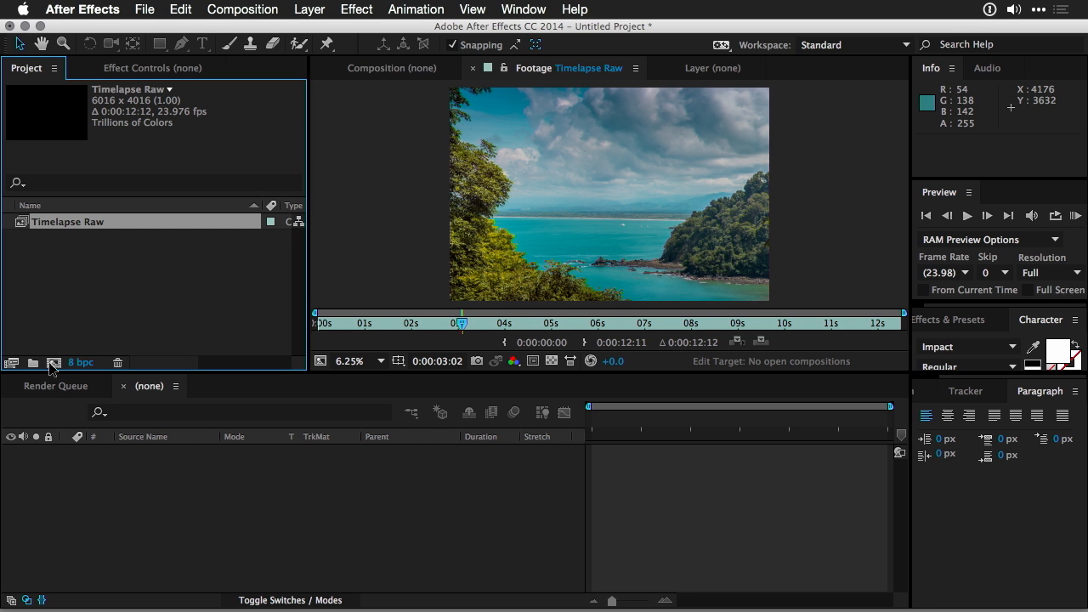
- Create Comp 1 from the HDTV 1080 29.97 preset with frame rate changed to 23.976
left_click(241, 11)
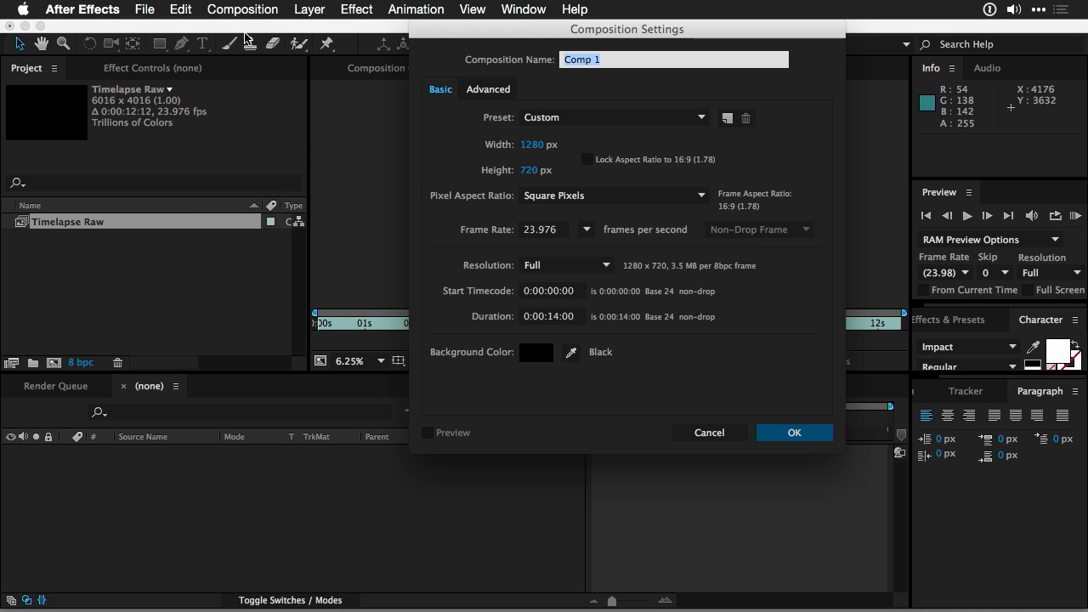
left_click(614, 117)
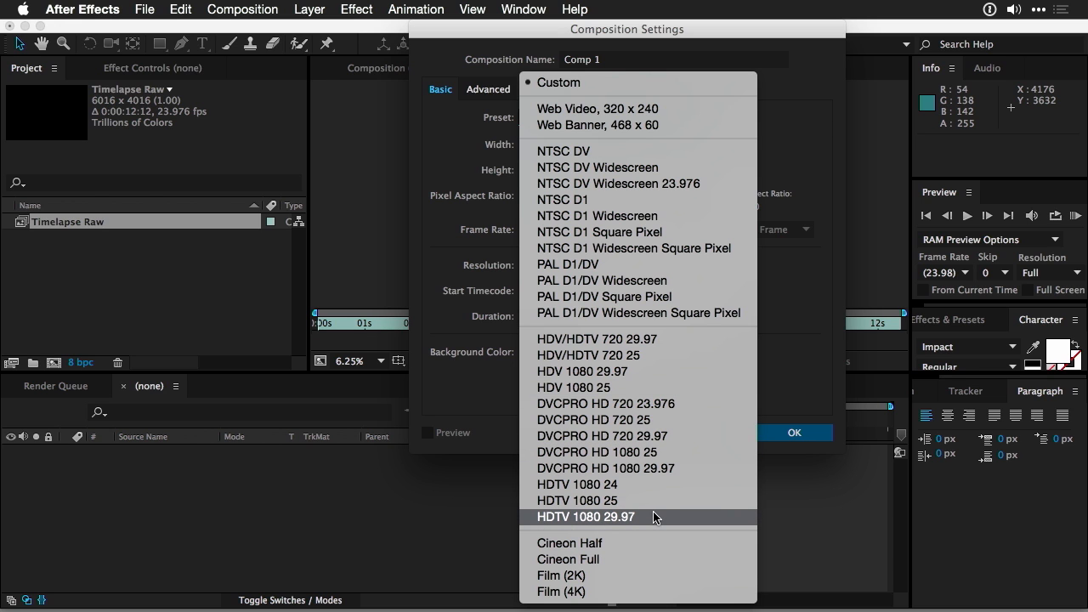
left_click(584, 516)
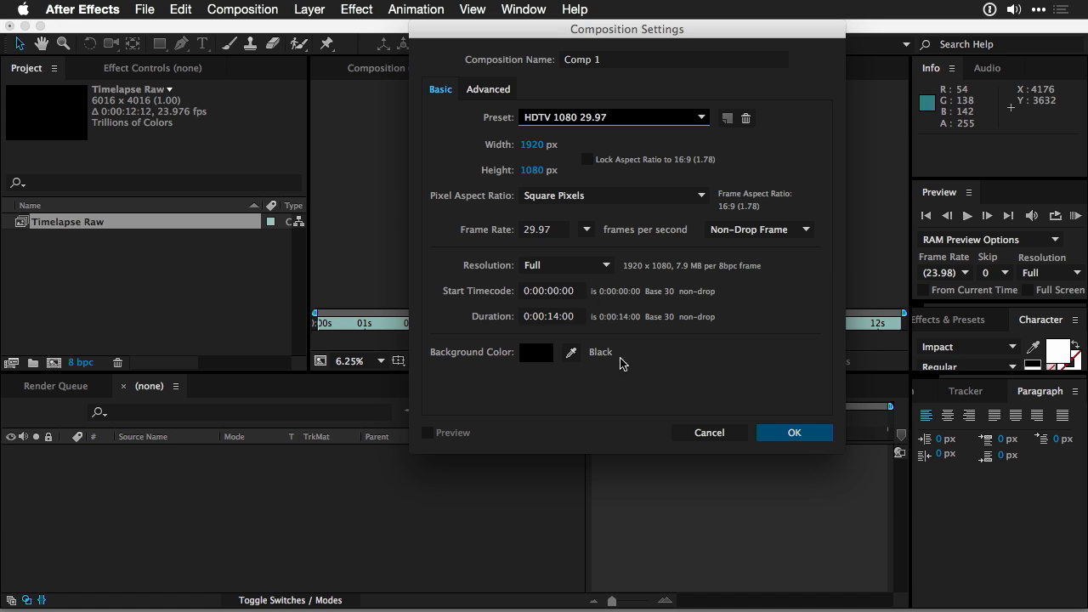
left_click(587, 229)
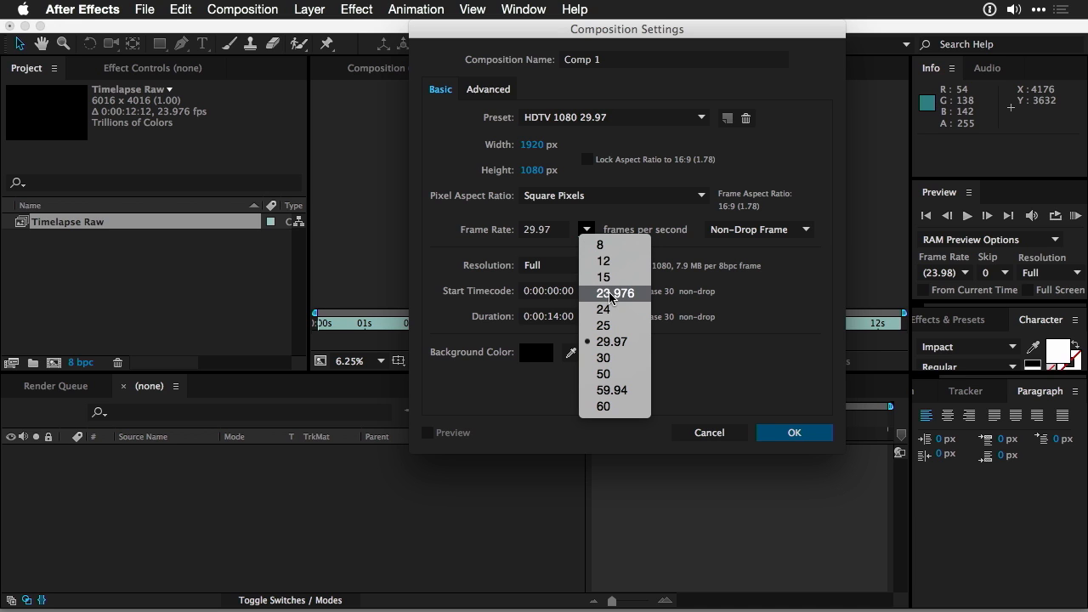
left_click(615, 292)
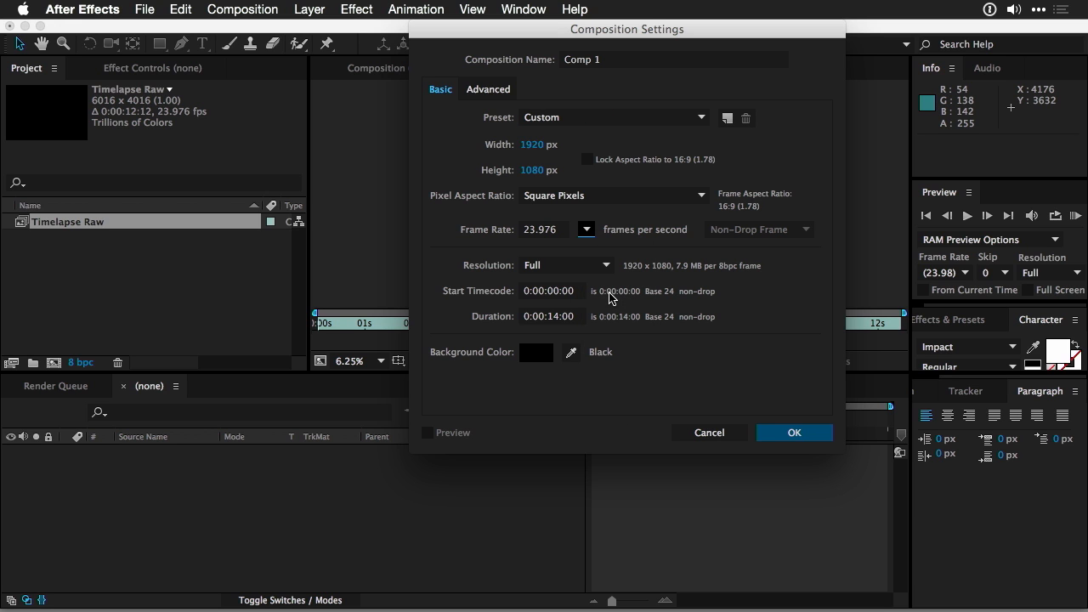
mouse_move(553, 142)
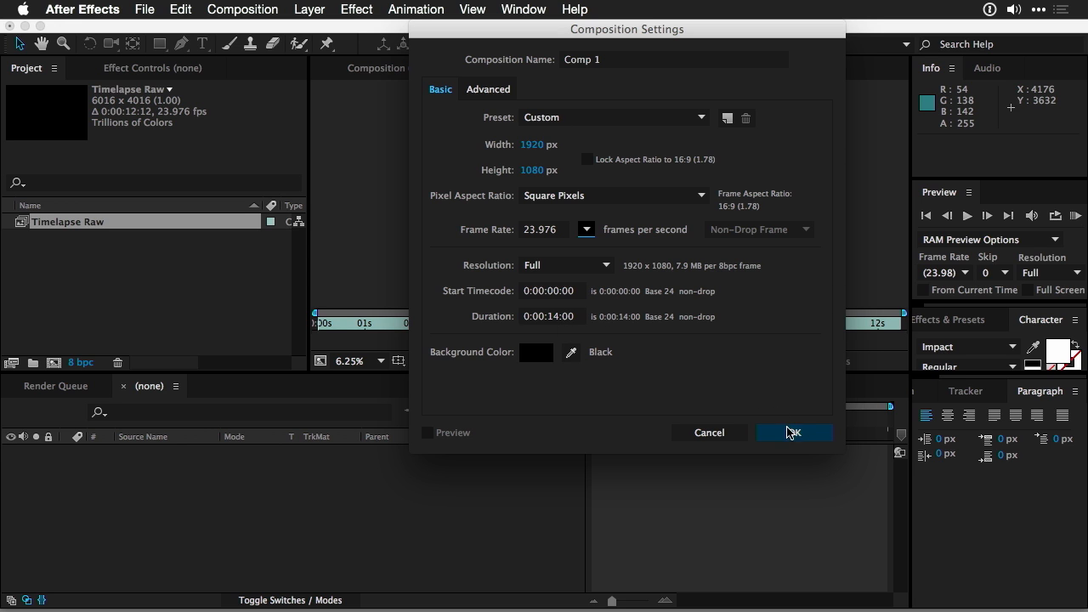
left_click(792, 432)
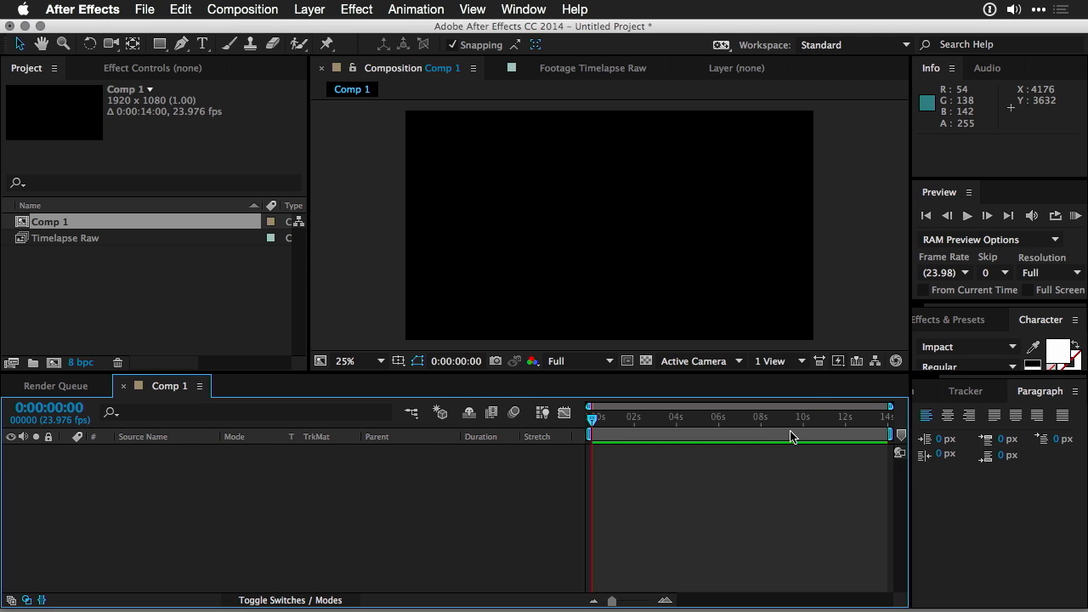
- Add Timelapse Raw to Comp 1, set the composition duration to 12 seconds and twirl the layer open
left_click(67, 238)
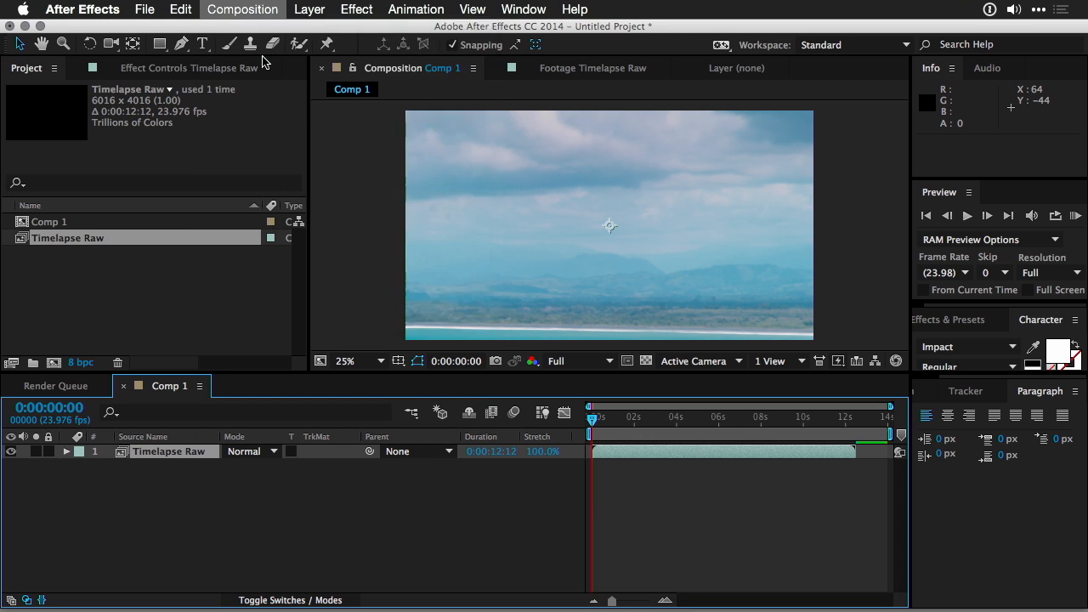
left_click(242, 10)
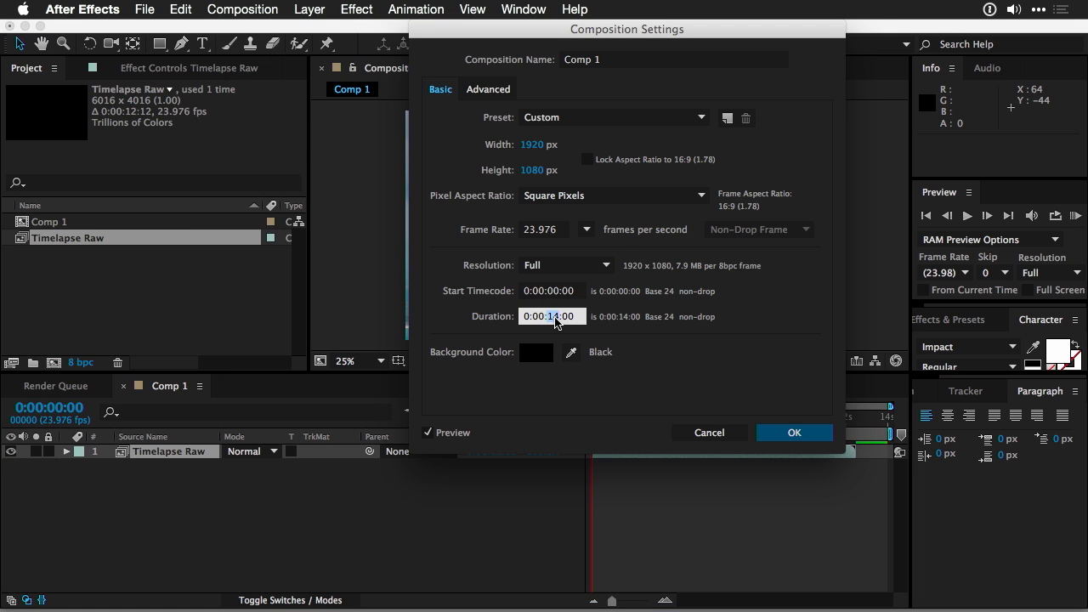
type("12")
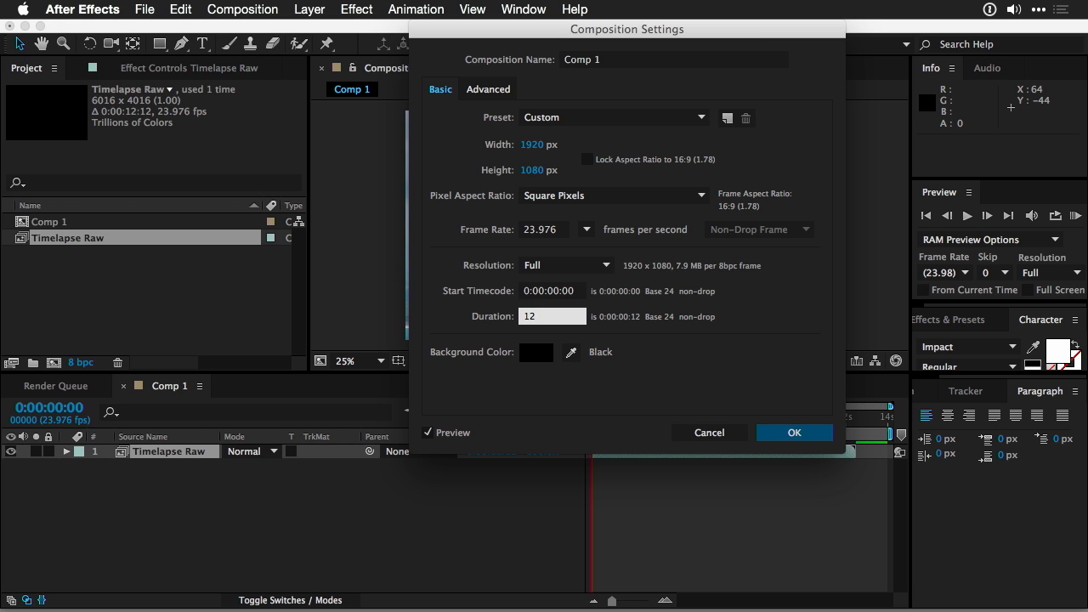
left_click(792, 434)
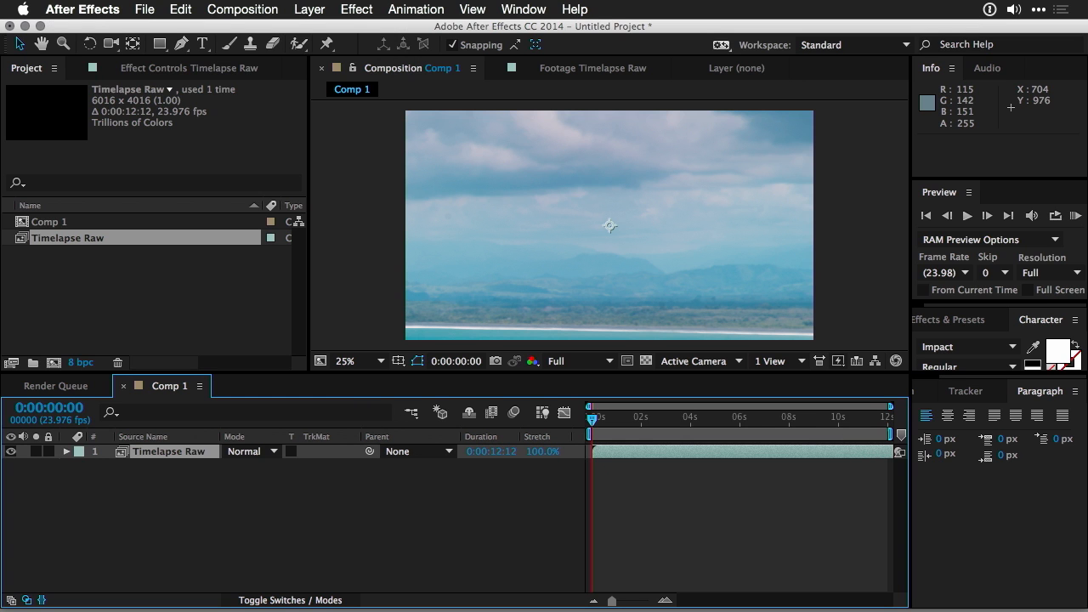
mouse_move(615, 218)
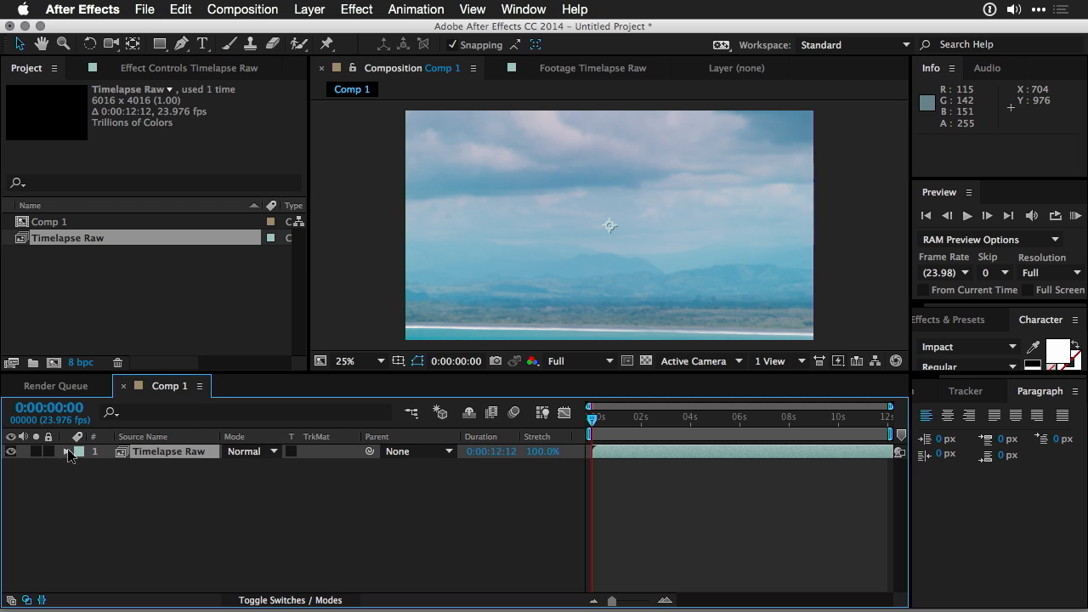
left_click(68, 452)
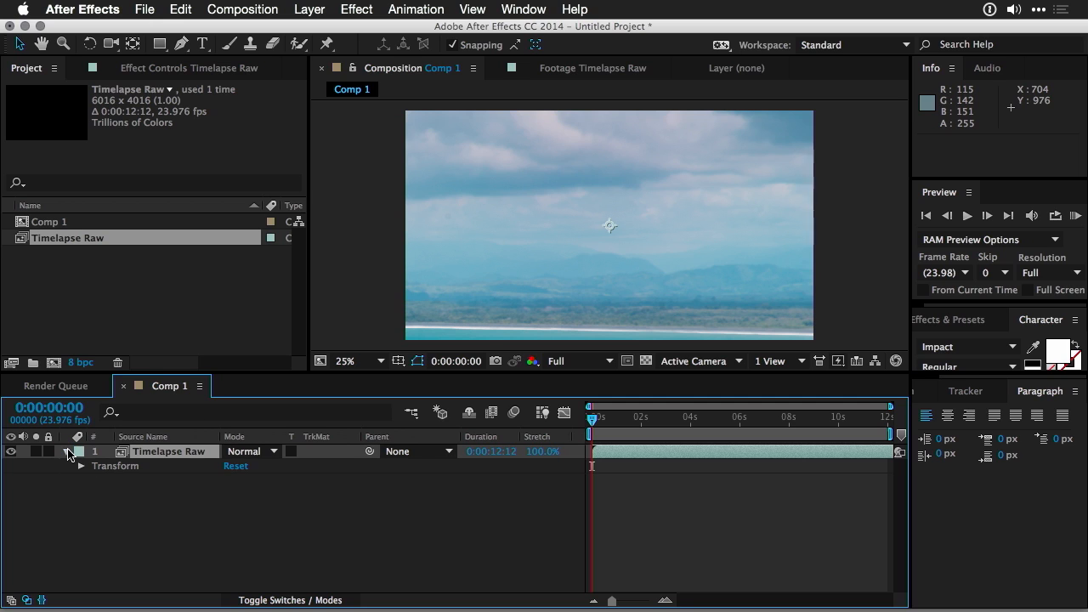
- Keyframe Scale and Position for a push-in from 32% to about 41% scale, ending at position 960,714
left_click(78, 465)
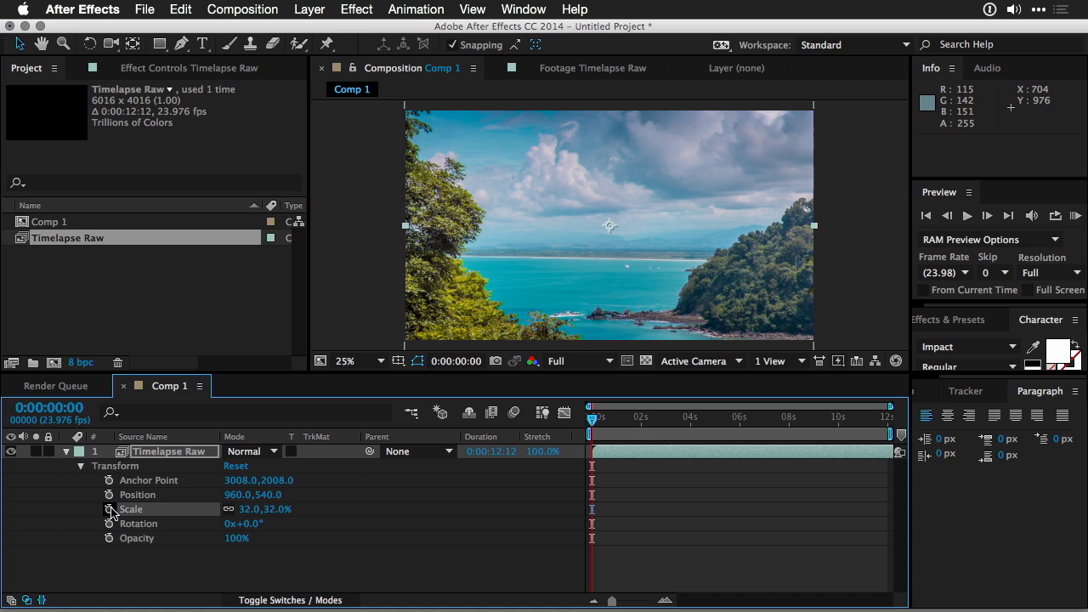
left_click(109, 493)
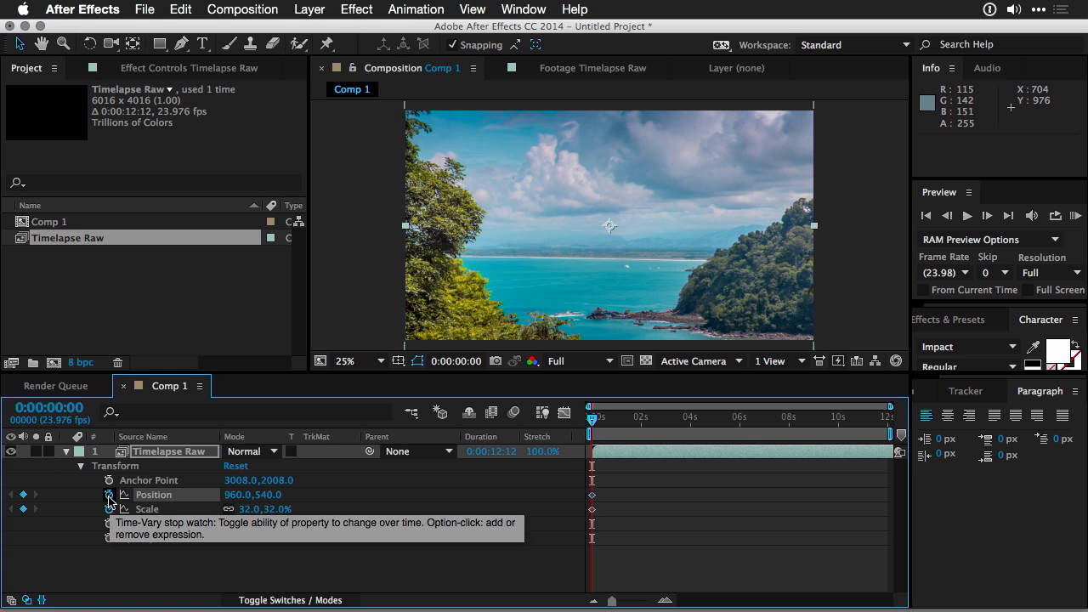
left_click(109, 495)
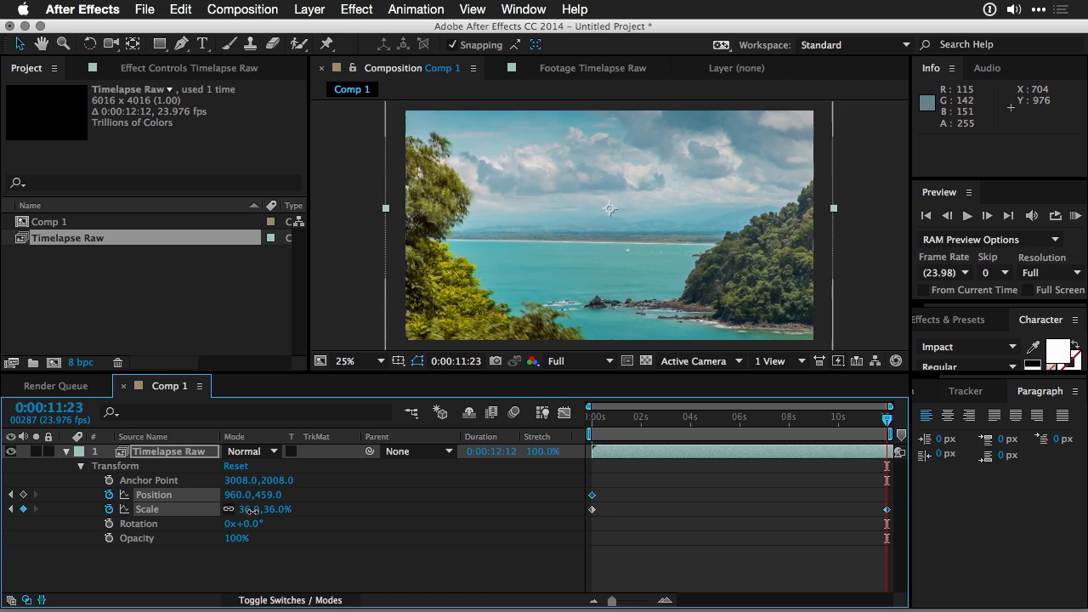
left_click_drag(251, 508, 272, 508)
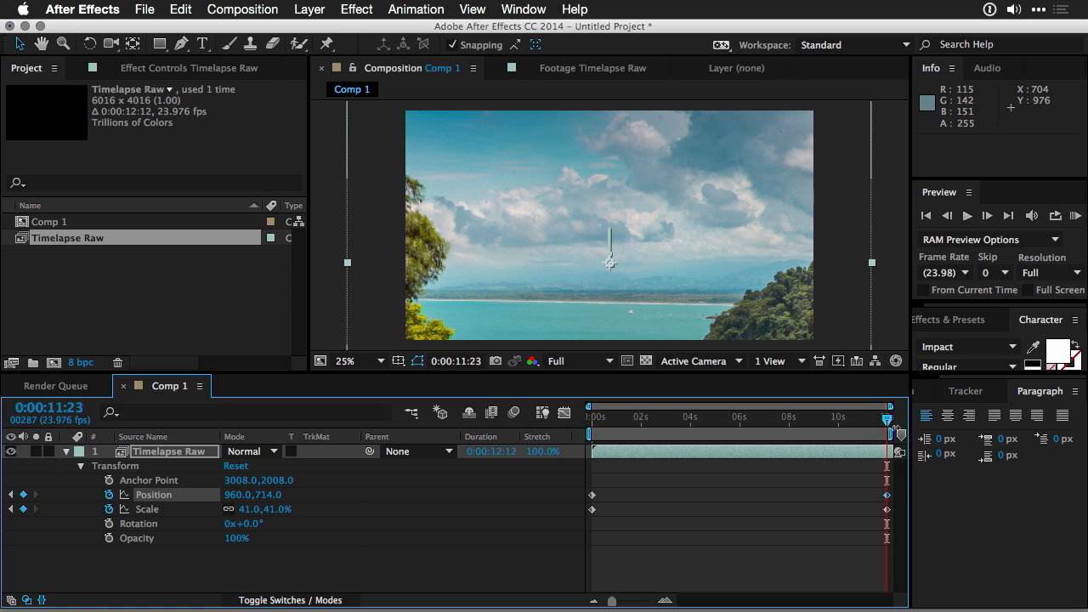
mouse_move(887, 425)
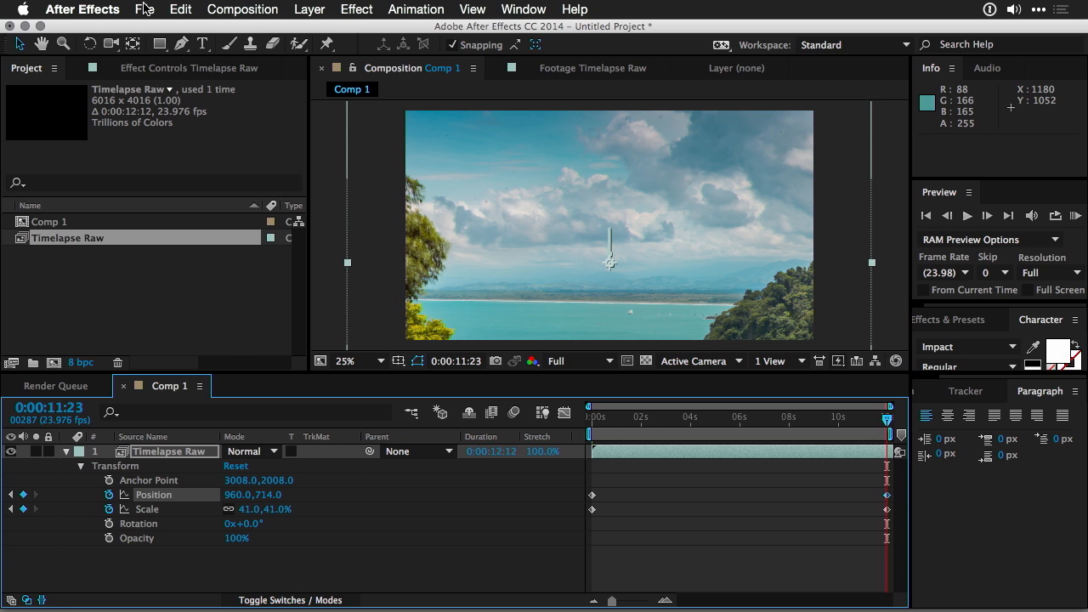
- Save the project as TL_Bay.aep in the TO_PROCESS folder via Save As
left_click(145, 11)
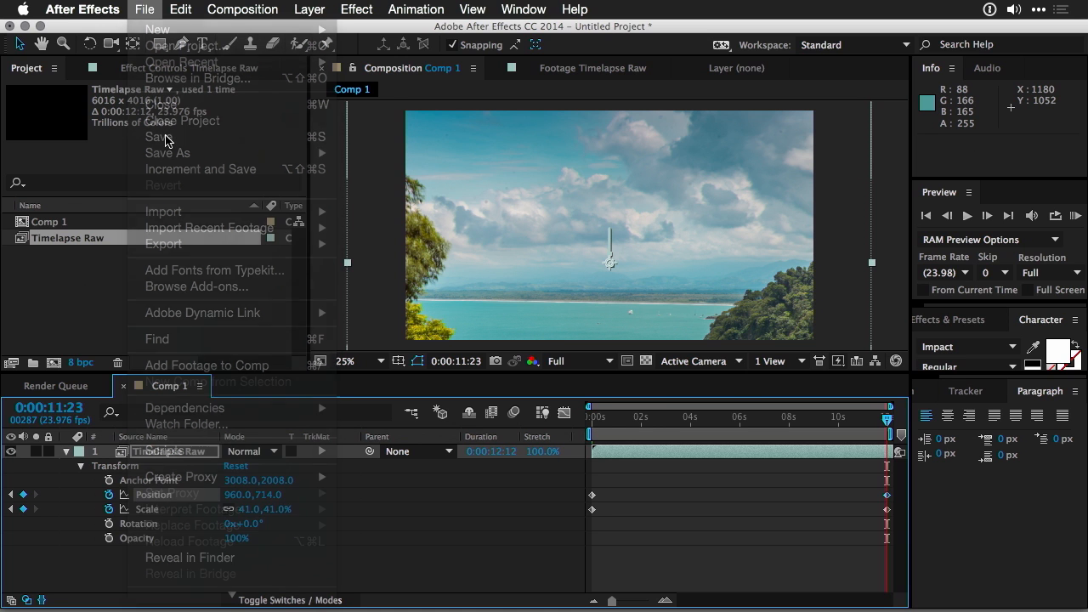
left_click(167, 153)
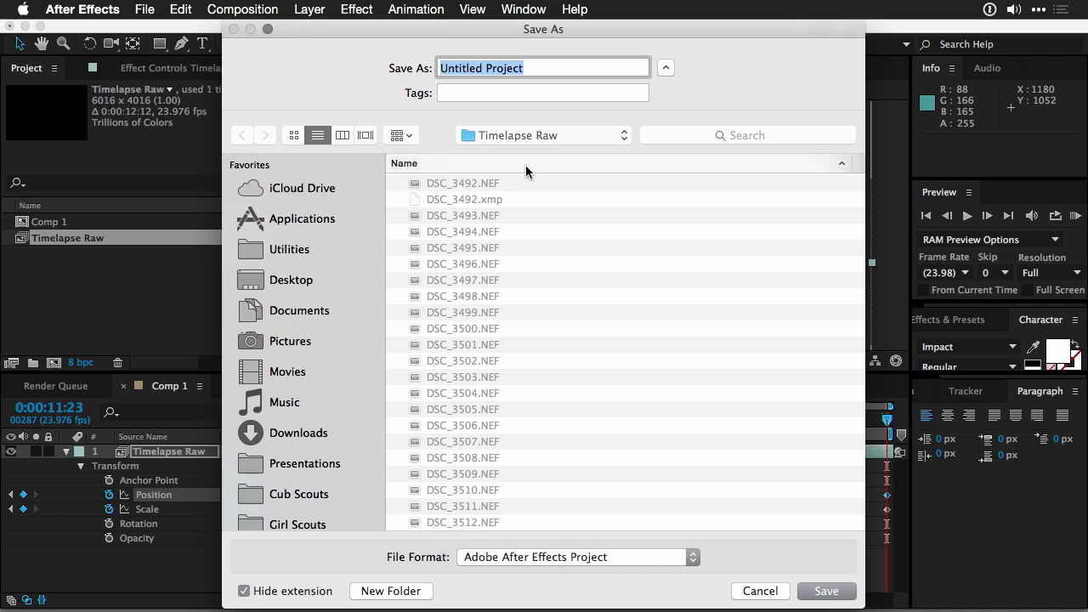
left_click(242, 136)
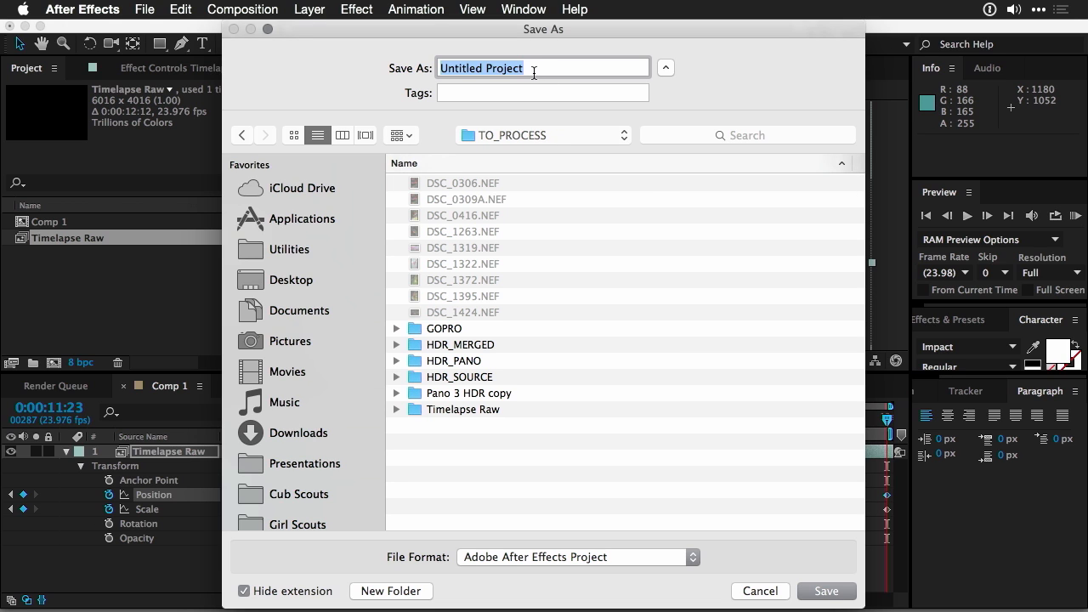
type("TL_")
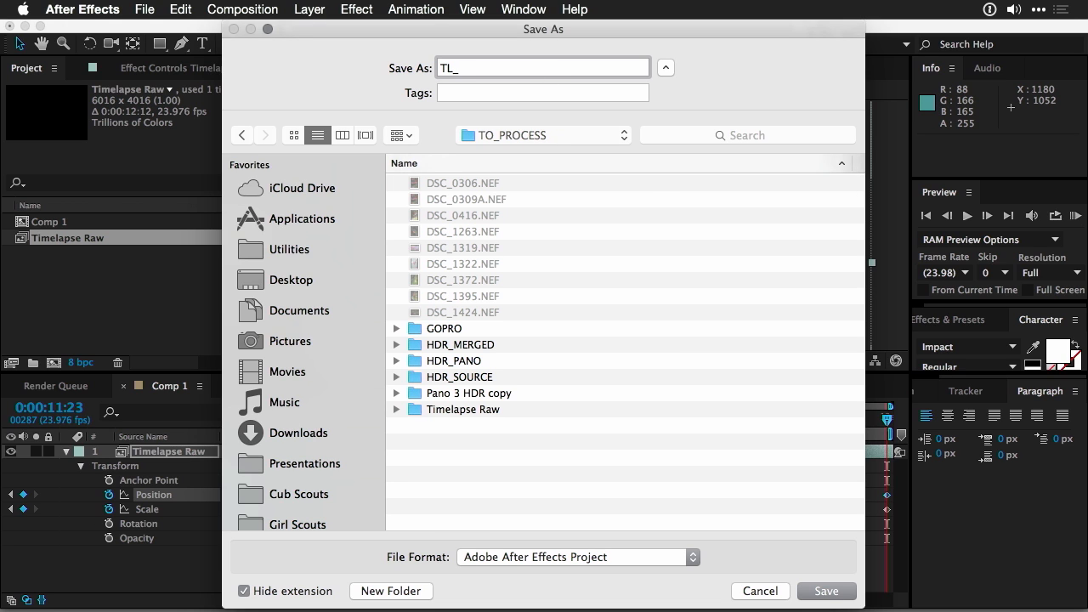
type("Bay")
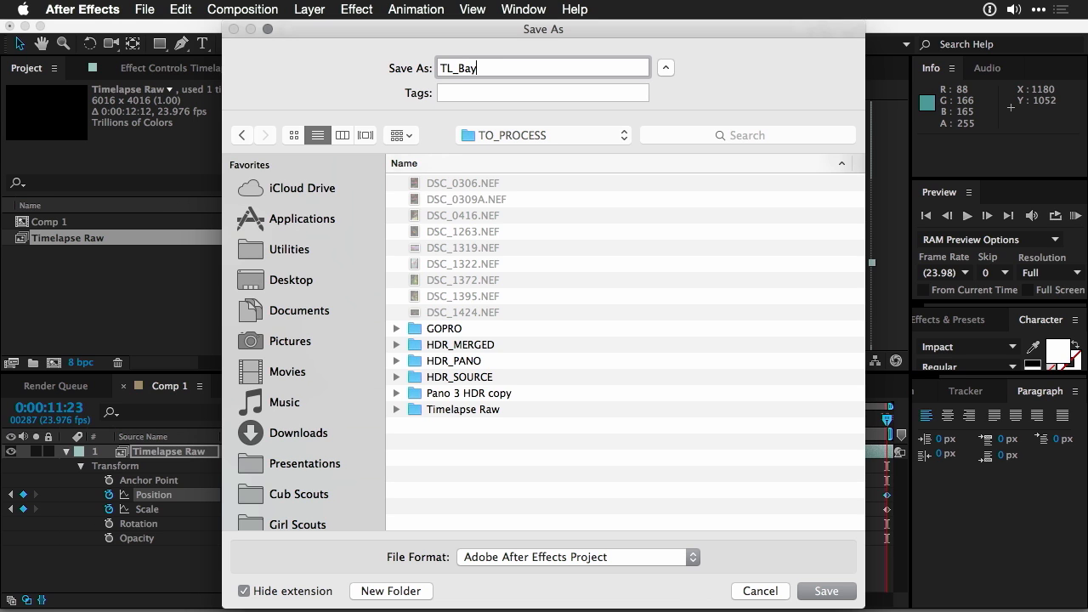
left_click(826, 591)
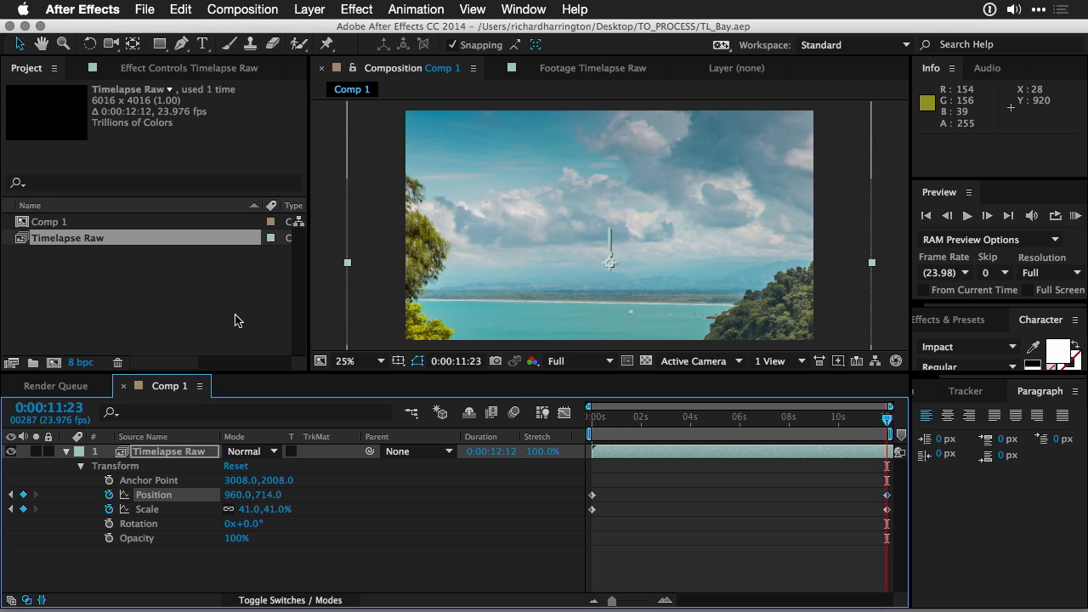
mouse_move(234, 357)
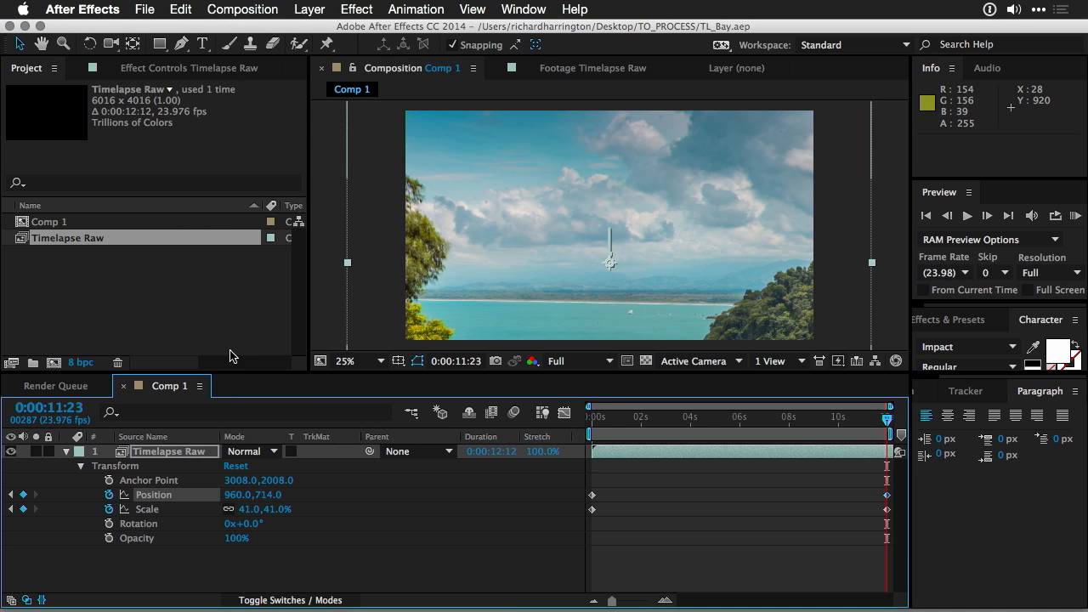
mouse_move(228, 234)
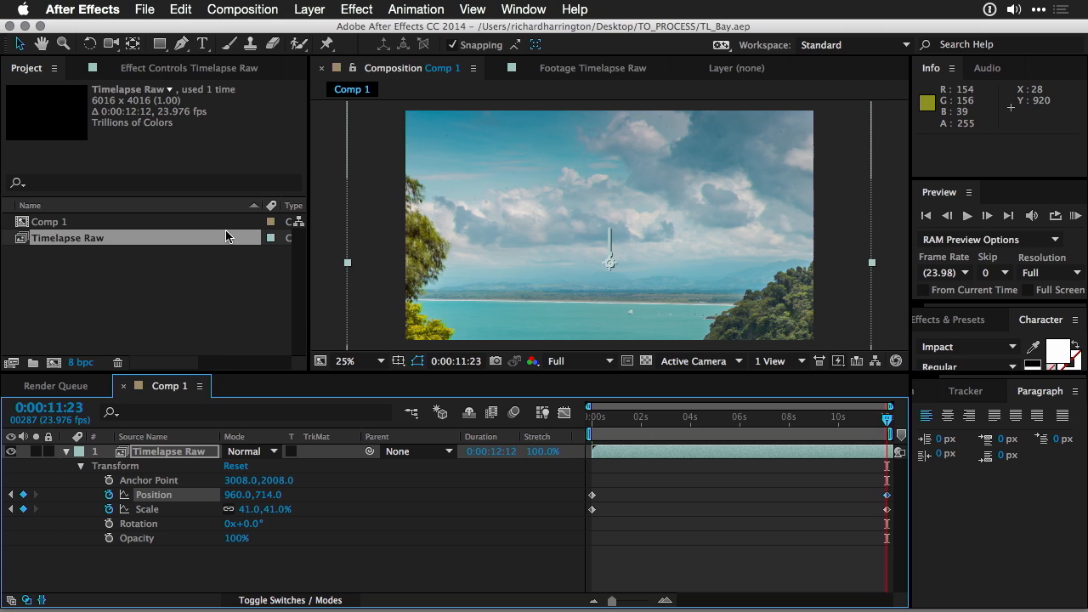
- Add Comp 1 to the Render Queue and keep QuickTime as the output module format
left_click(242, 10)
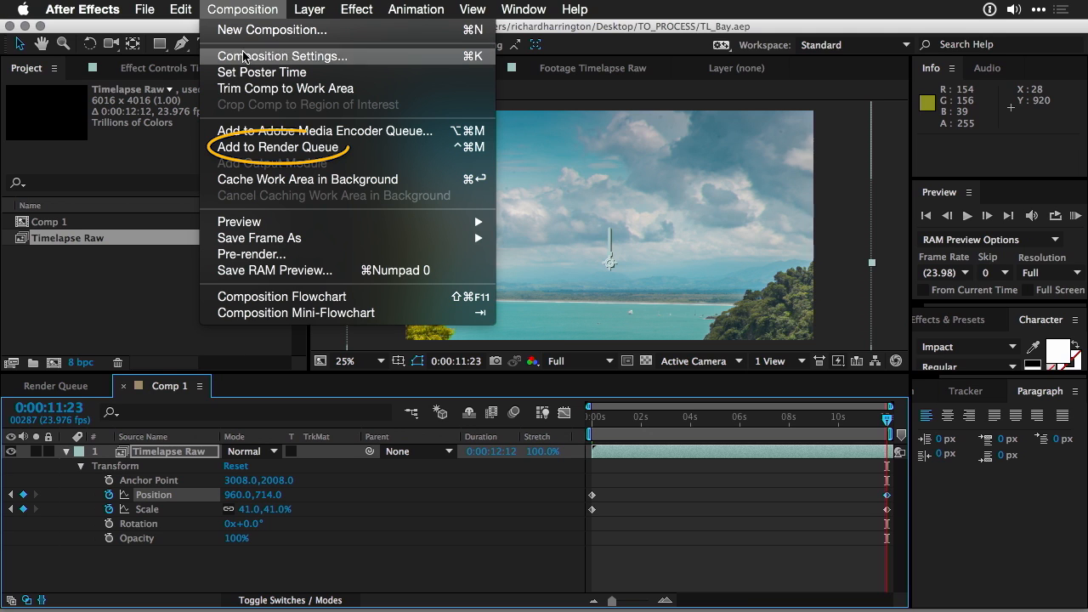
left_click(279, 146)
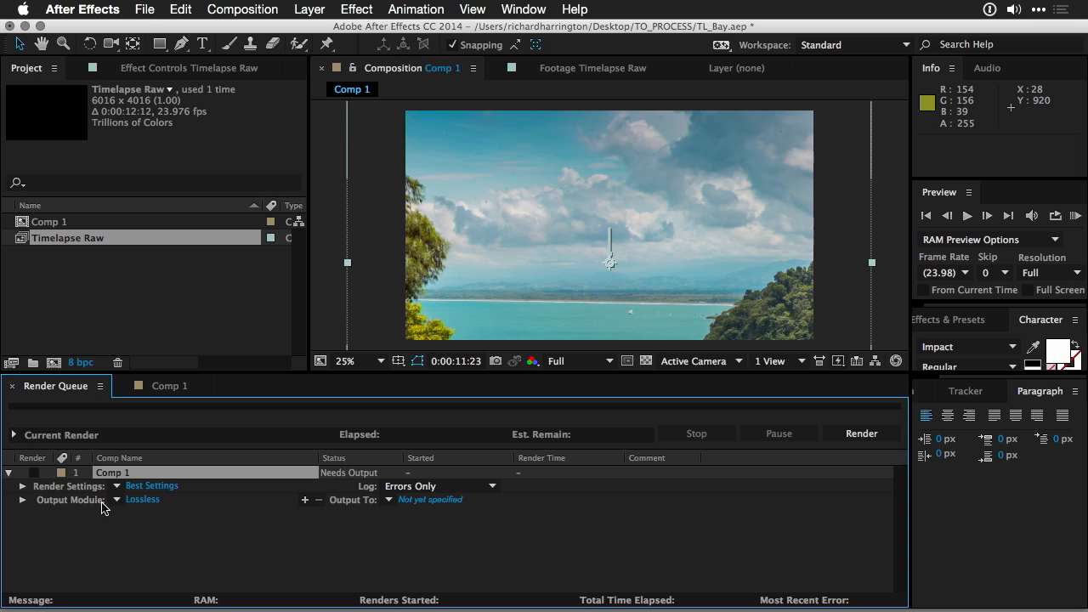
mouse_move(141, 508)
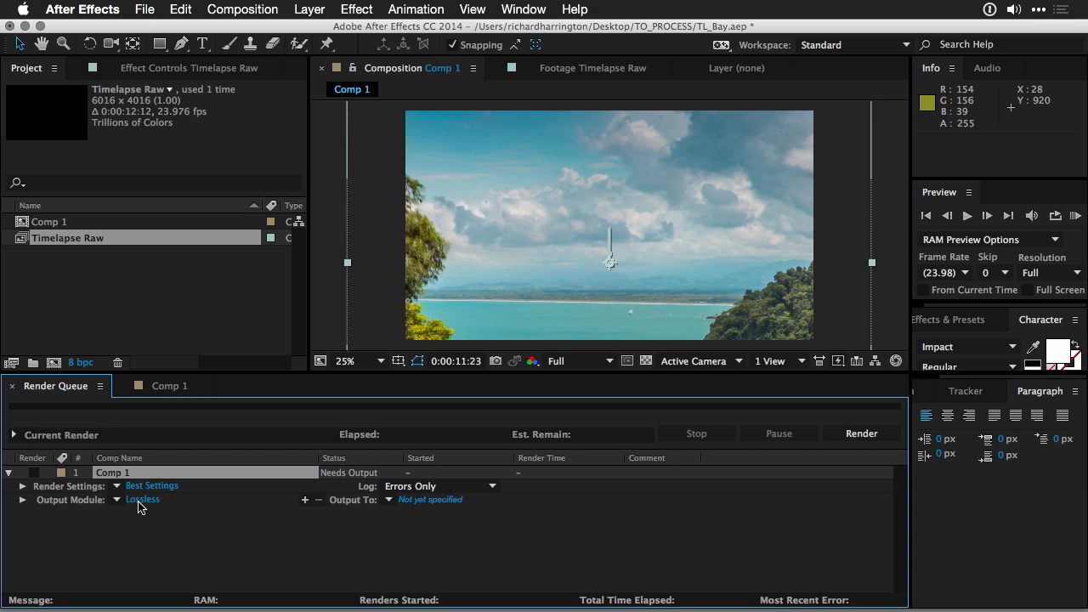
left_click(143, 499)
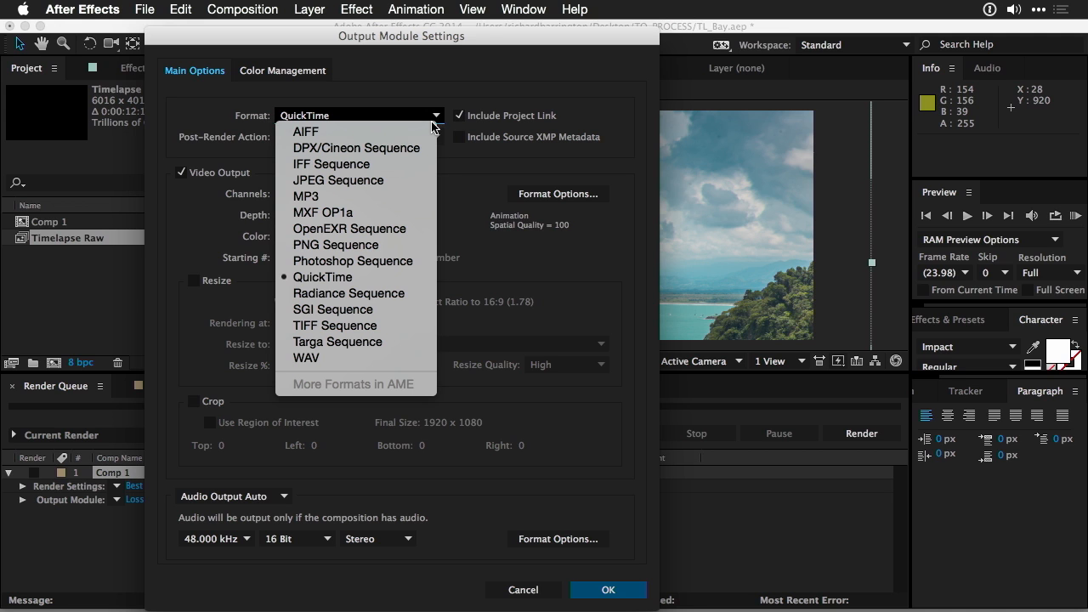
mouse_move(416, 228)
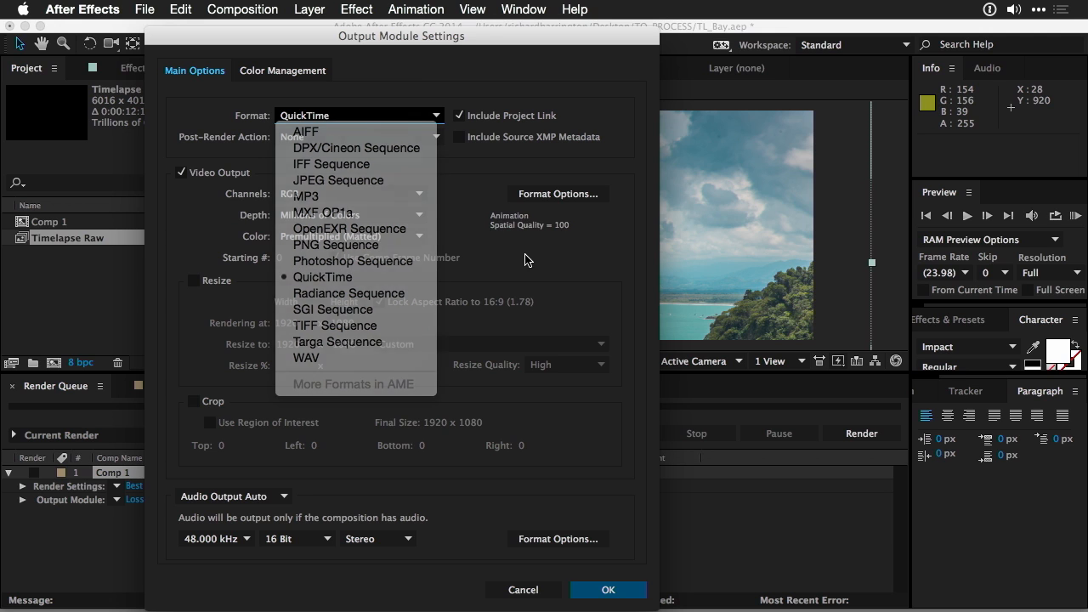
left_click(323, 277)
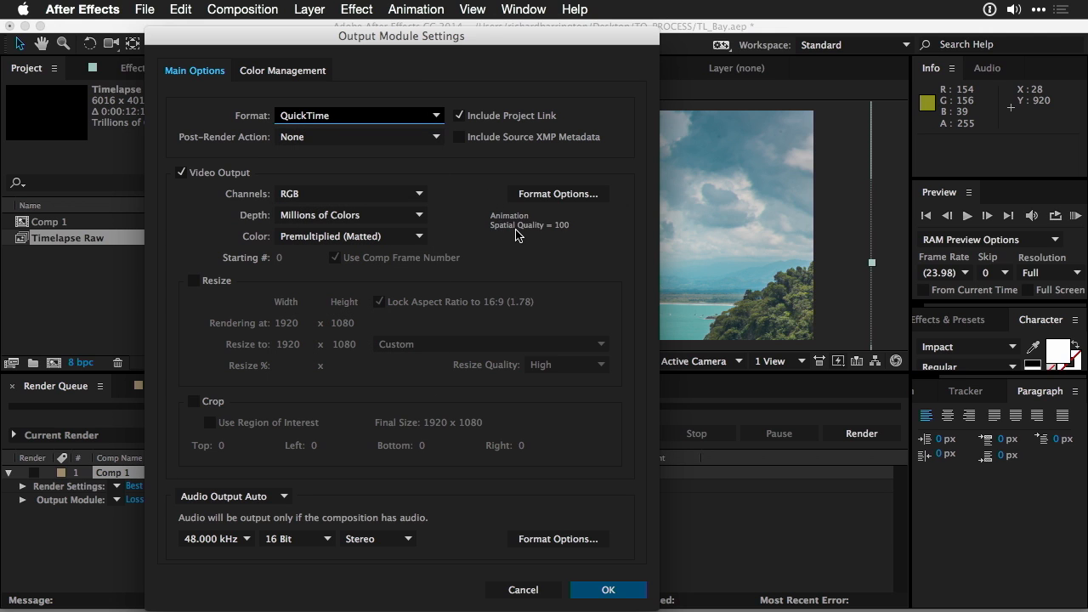
- Set the QuickTime video codec to GoPro CineForm and confirm the output module settings
left_click(558, 193)
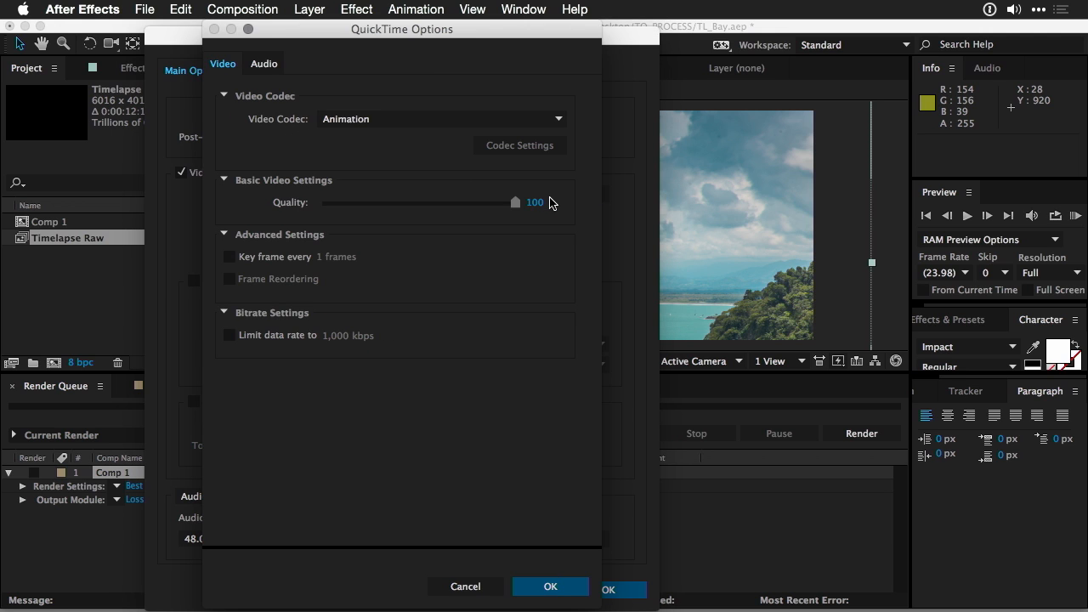
left_click(440, 119)
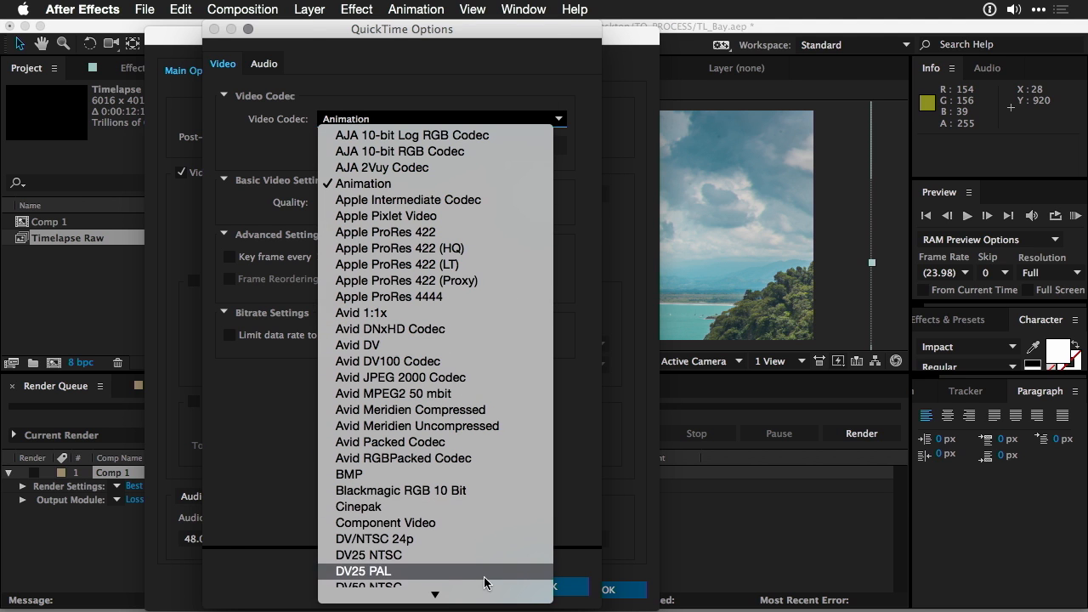
scroll("down", 3)
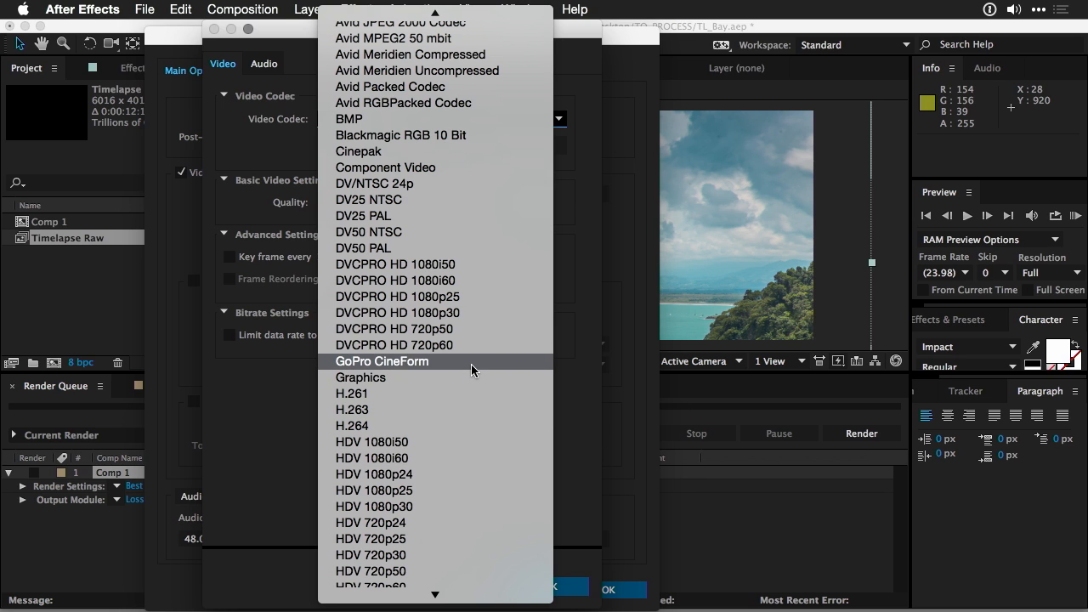
left_click(381, 360)
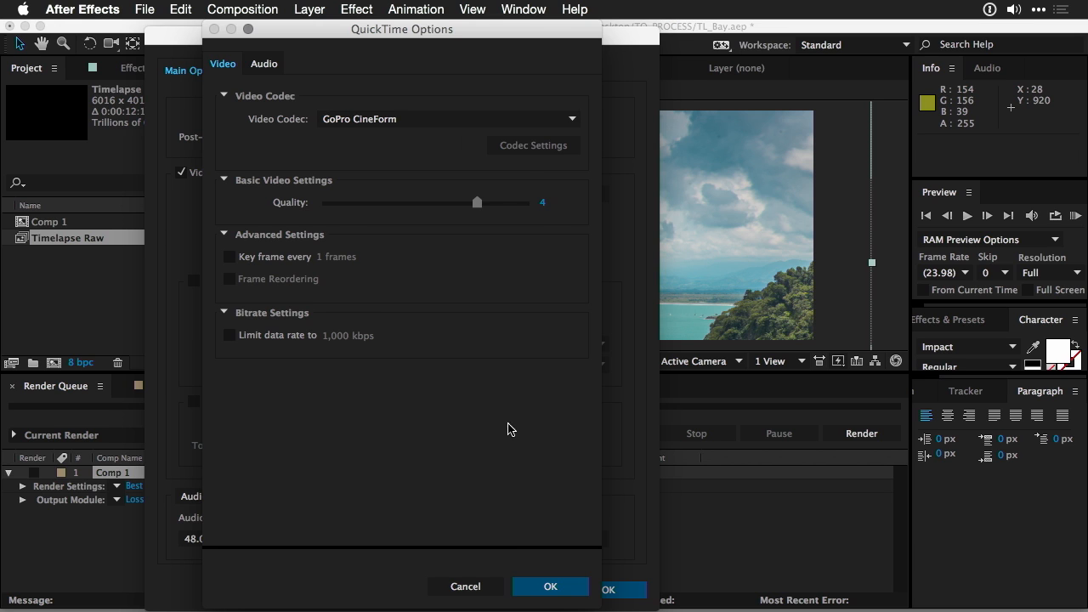
left_click(550, 586)
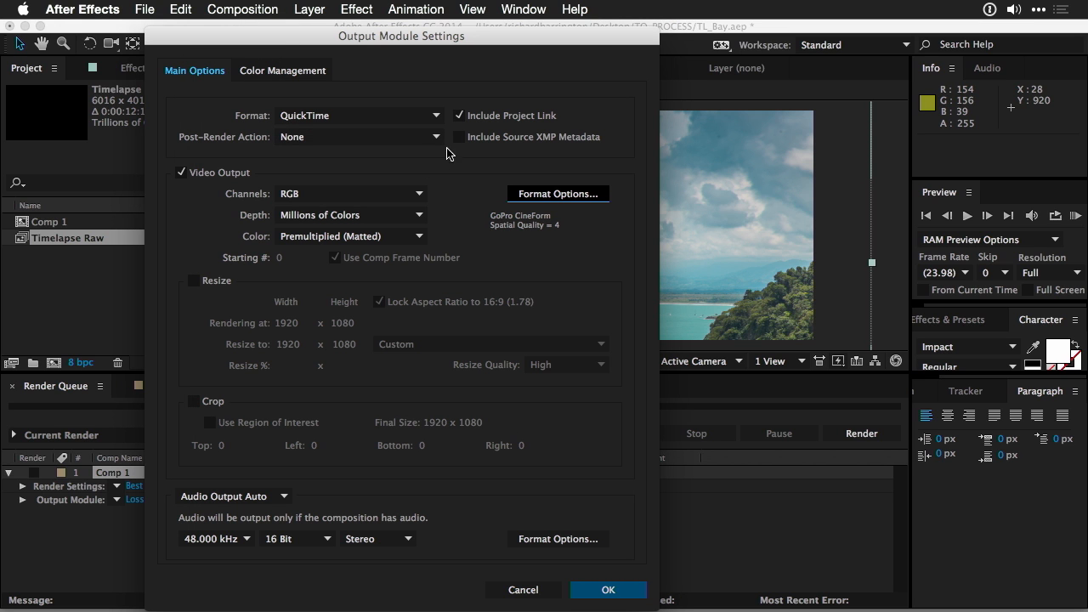
mouse_move(452, 192)
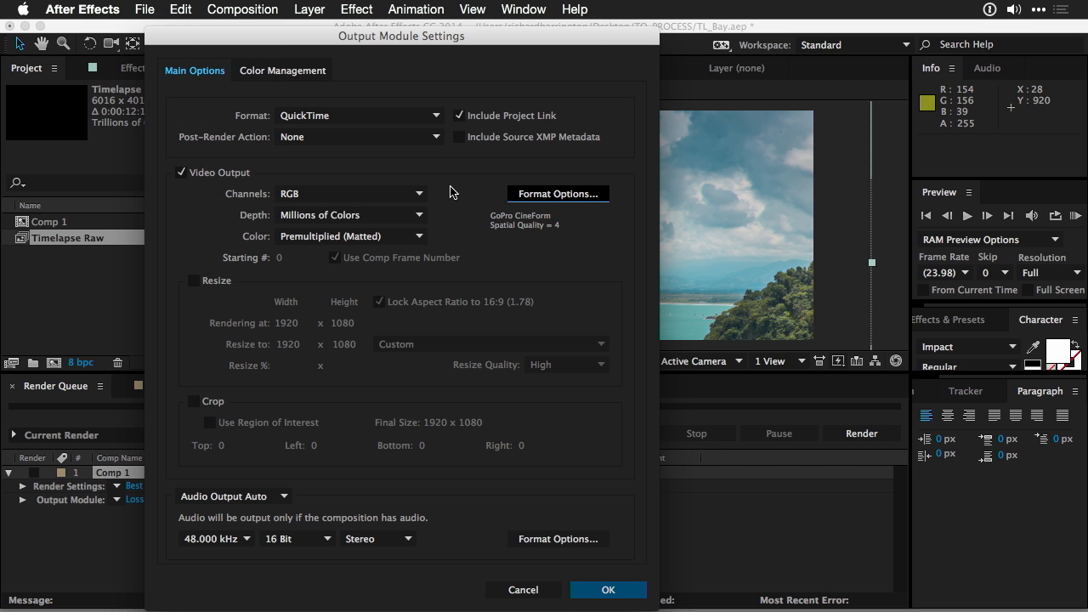
left_click(608, 588)
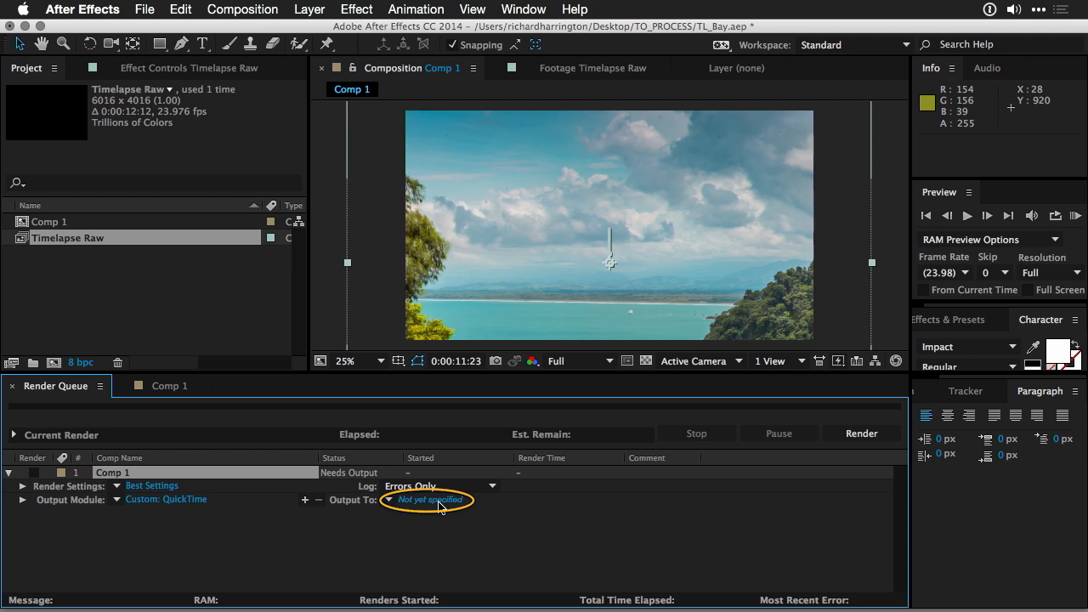
- Point the render output to TL_BAY_FINAL.mov in the PROCESSED folder
left_click(428, 500)
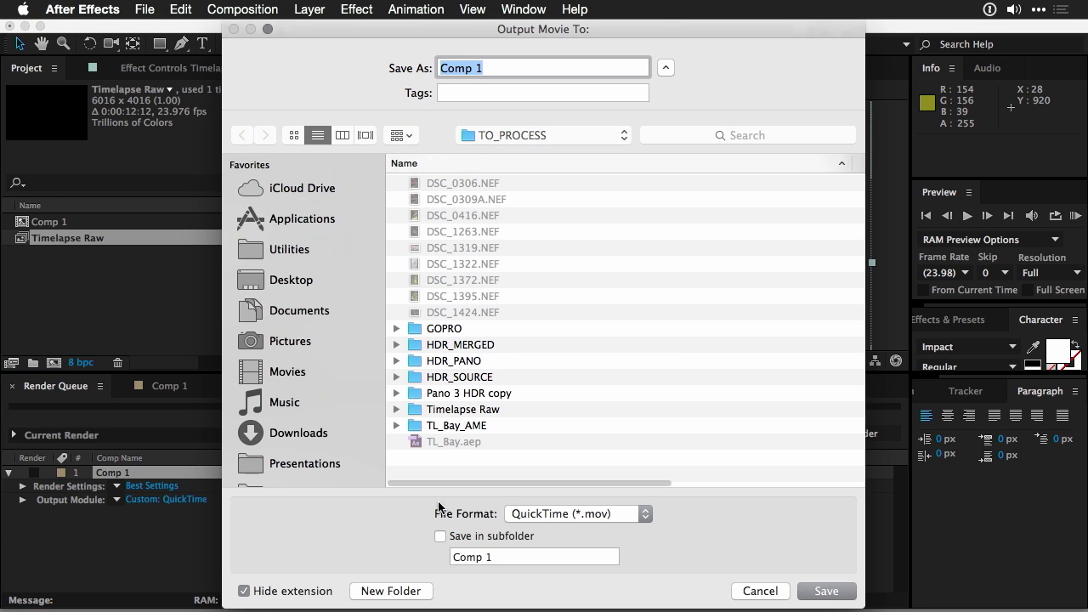
left_click(290, 279)
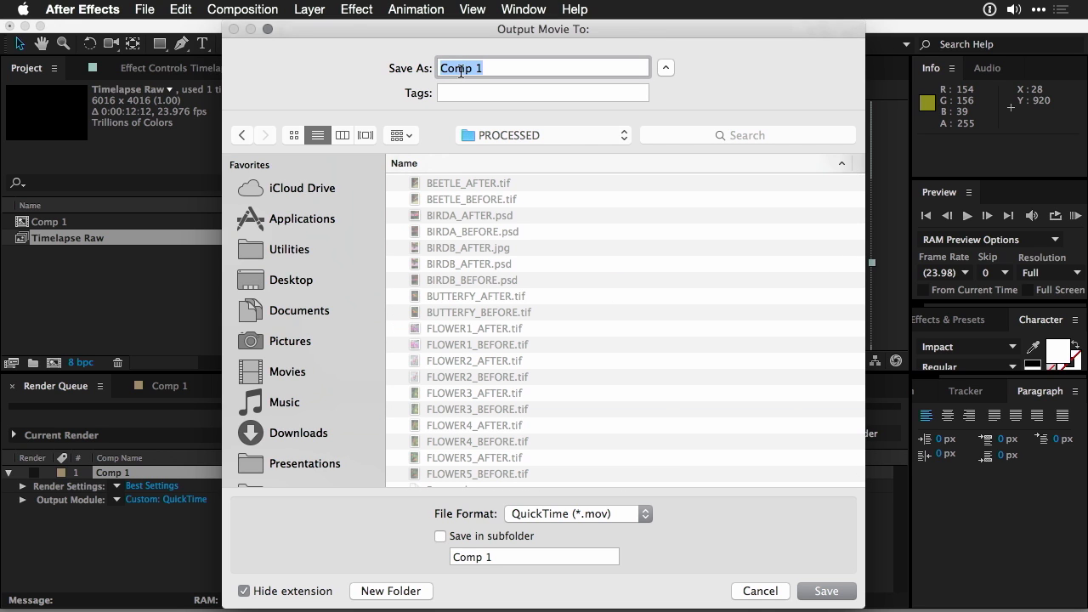
type("TL_BAY_")
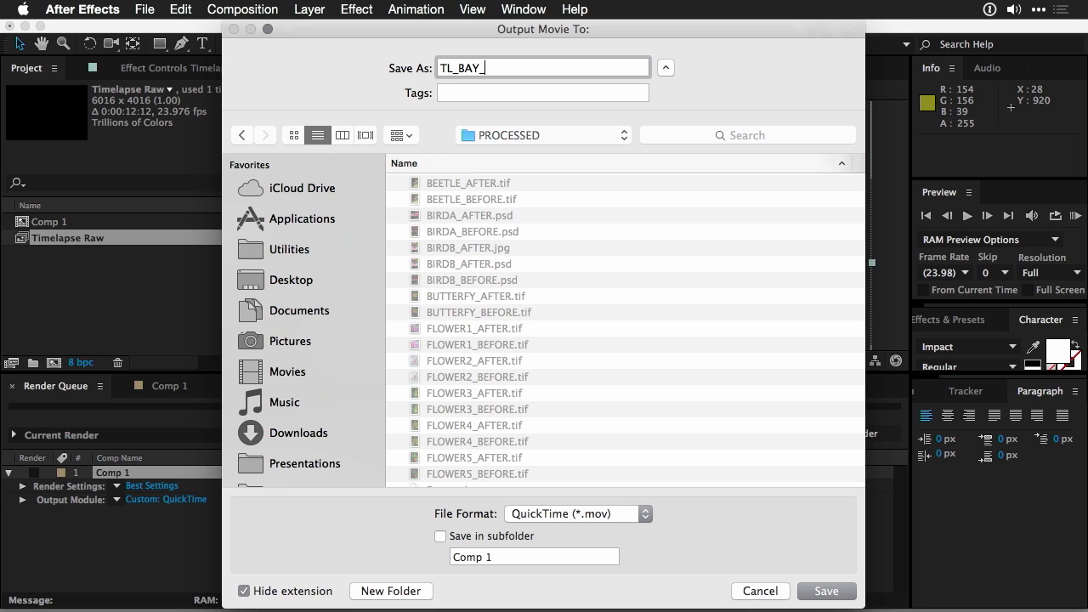
left_click(826, 591)
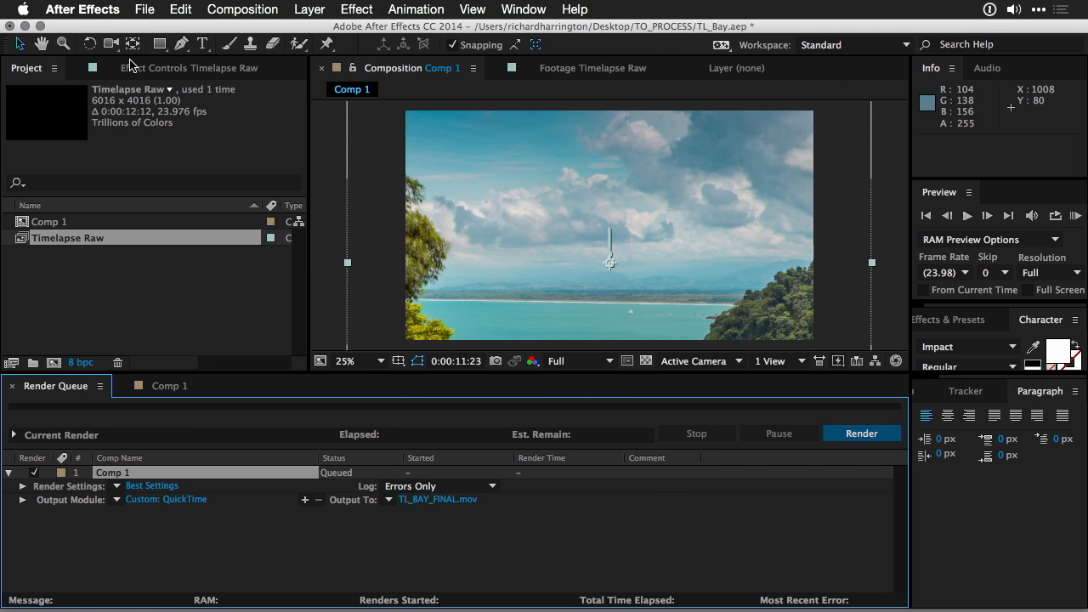
- Start the render of the queued Comp 1 to the final QuickTime movie
left_click(145, 10)
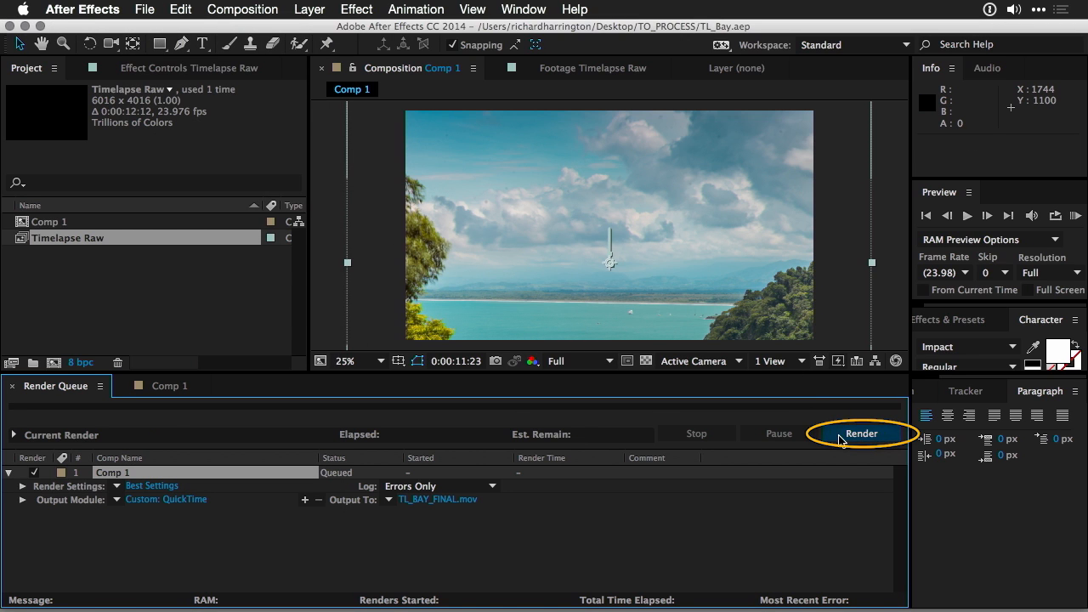
left_click(860, 433)
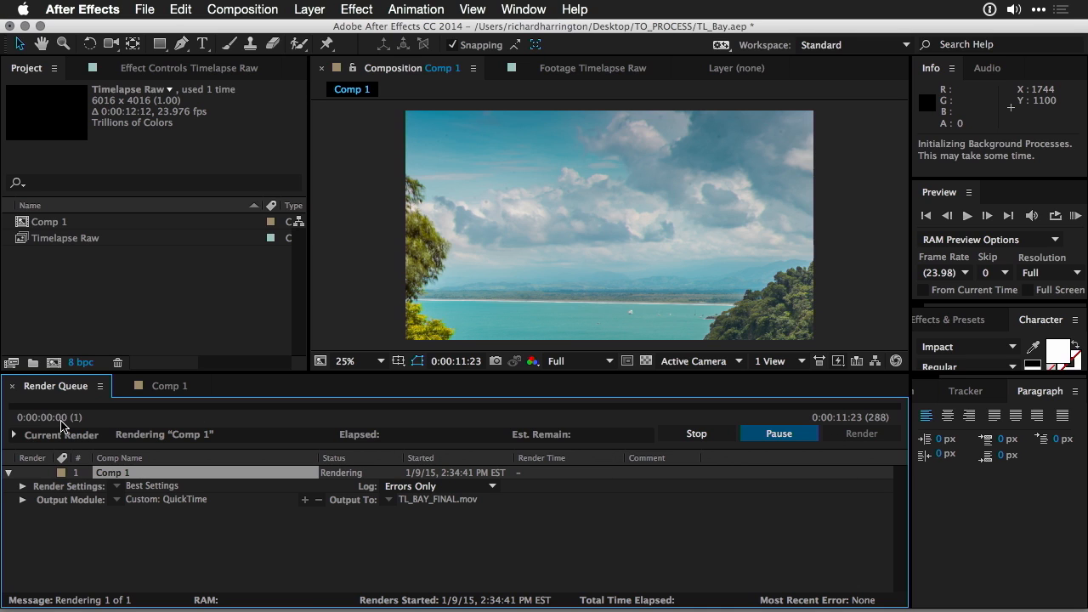
mouse_move(156, 425)
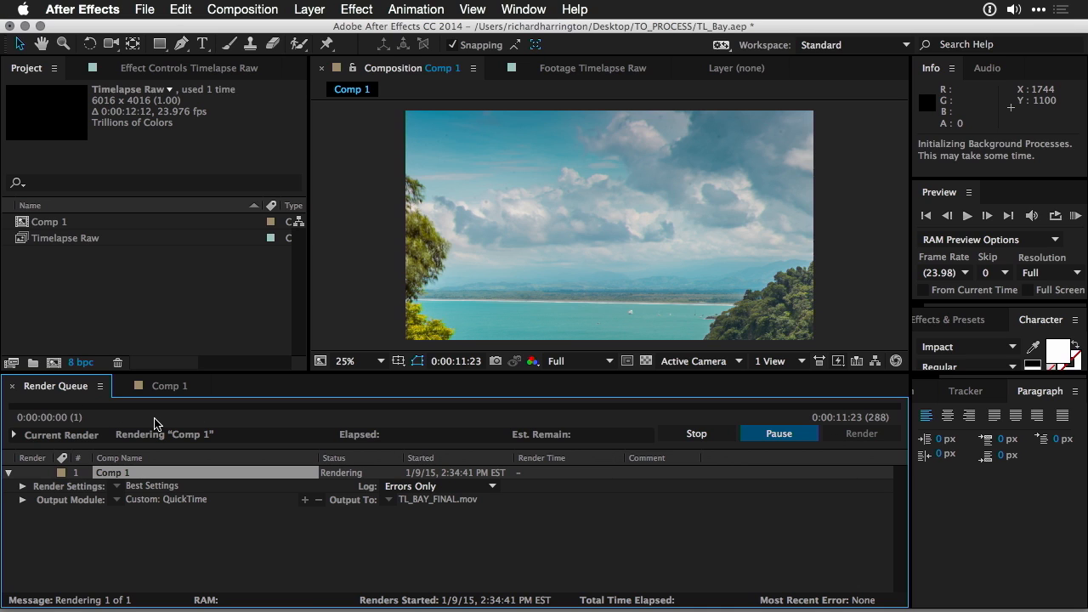